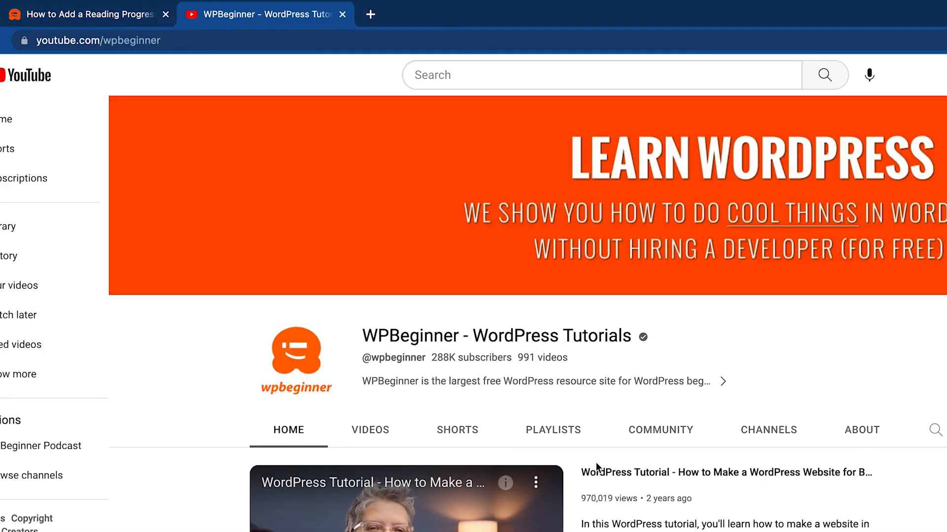
- Switch to the reading progress bar article and bring up paste options in the link URL field
{"action": "left_click", "coordinate": [88, 14]}
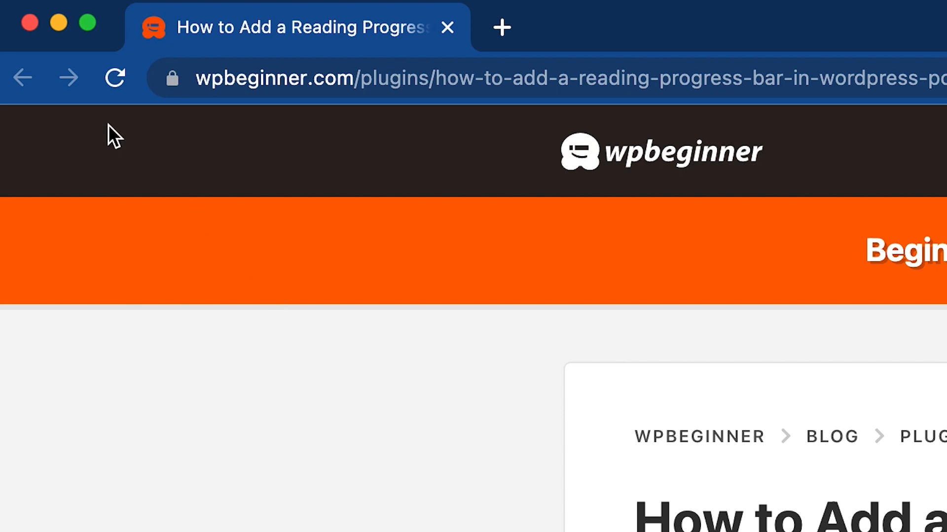
{"action": "mouse_move", "coordinate": [31, 40]}
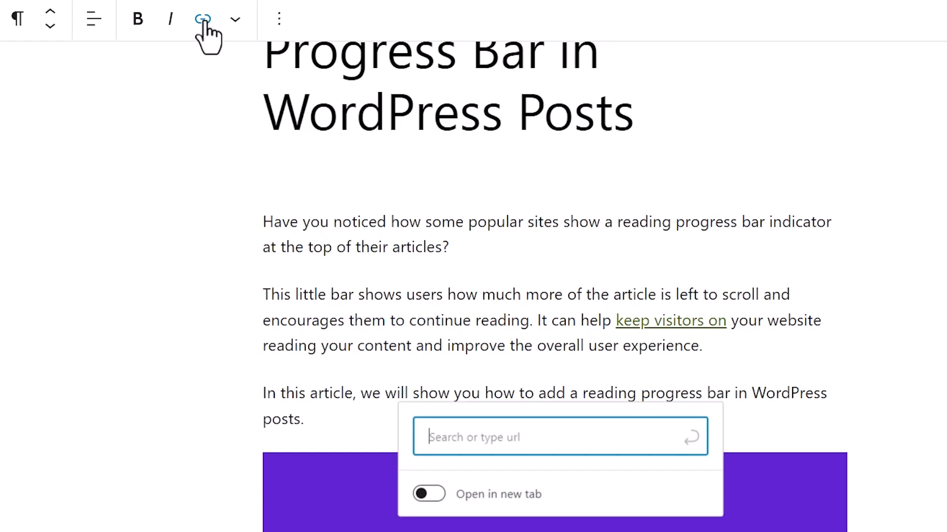
{"action": "right_click", "coordinate": [560, 437]}
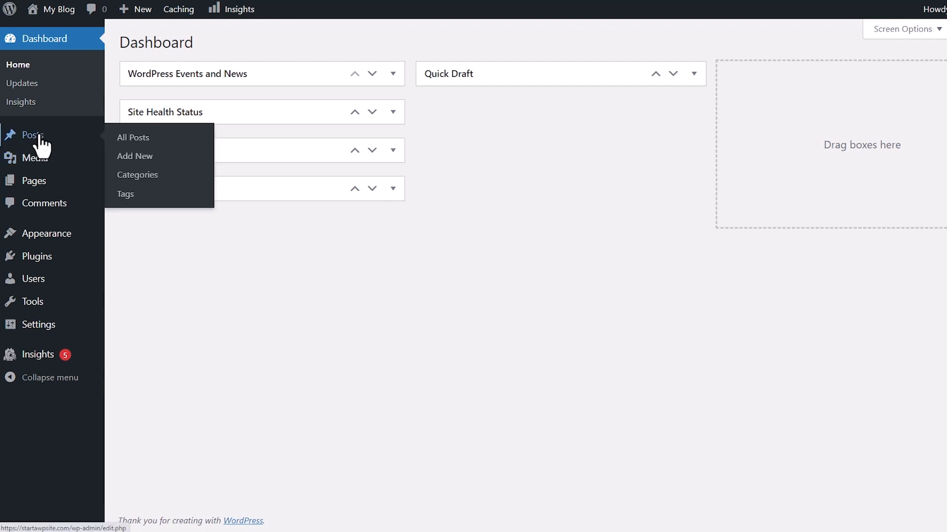
{"action": "mouse_move", "coordinate": [134, 138]}
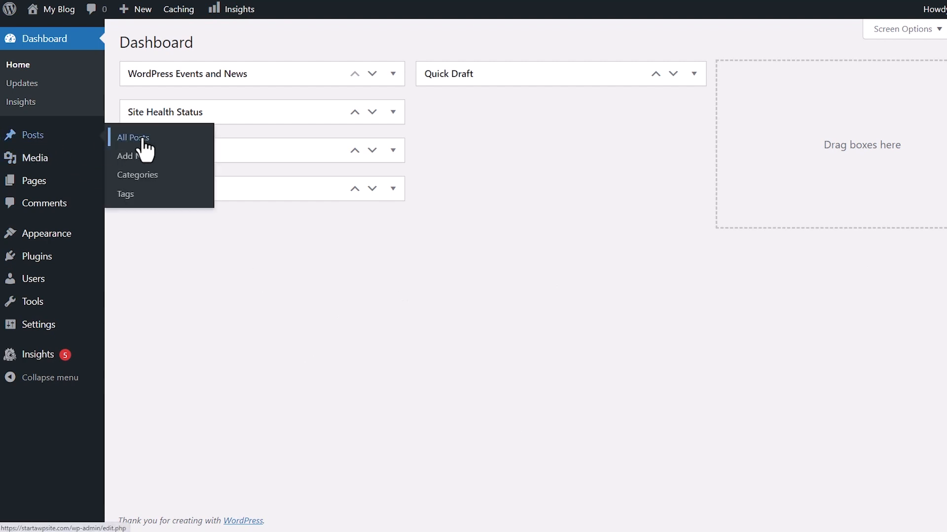
- Go to All Posts, reach the reading progress bar post and select words in its paragraph
{"action": "left_click", "coordinate": [132, 137]}
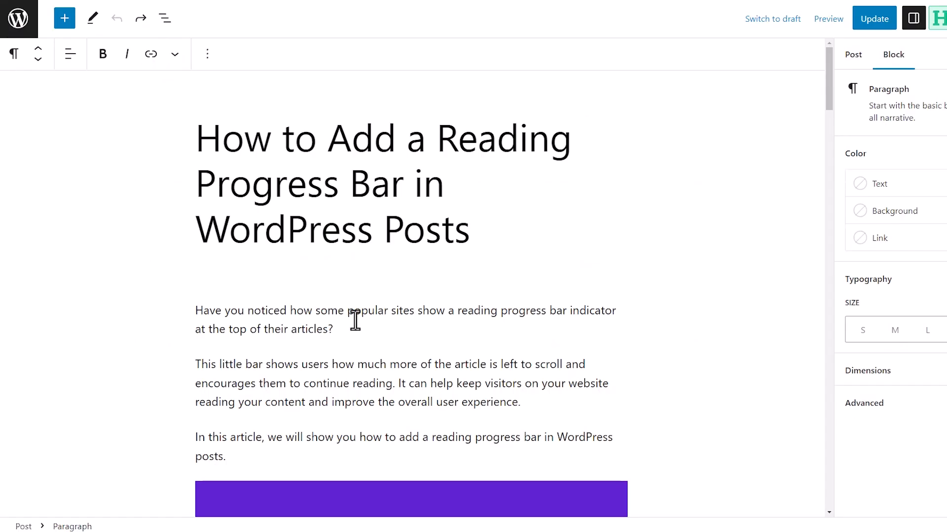
{"action": "scroll", "scroll_direction": "down", "scroll_amount": 3}
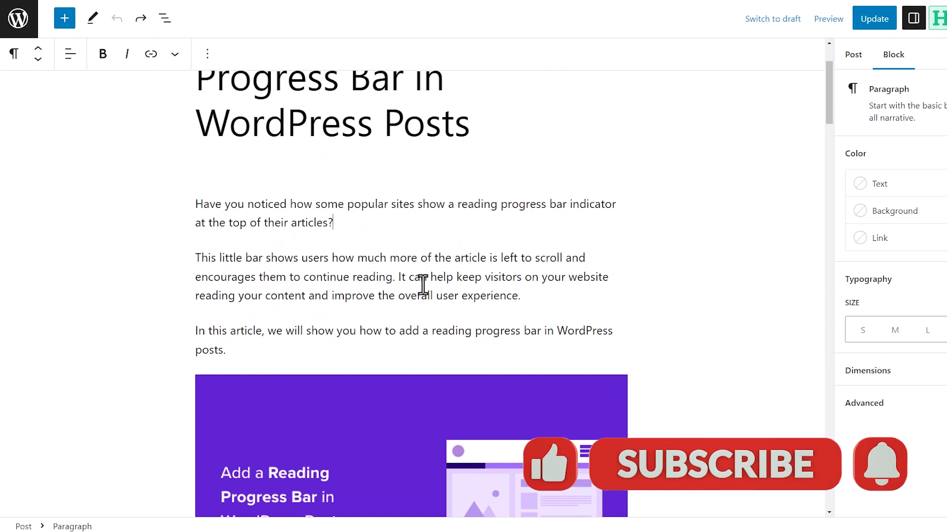
{"action": "double_click", "coordinate": [477, 277]}
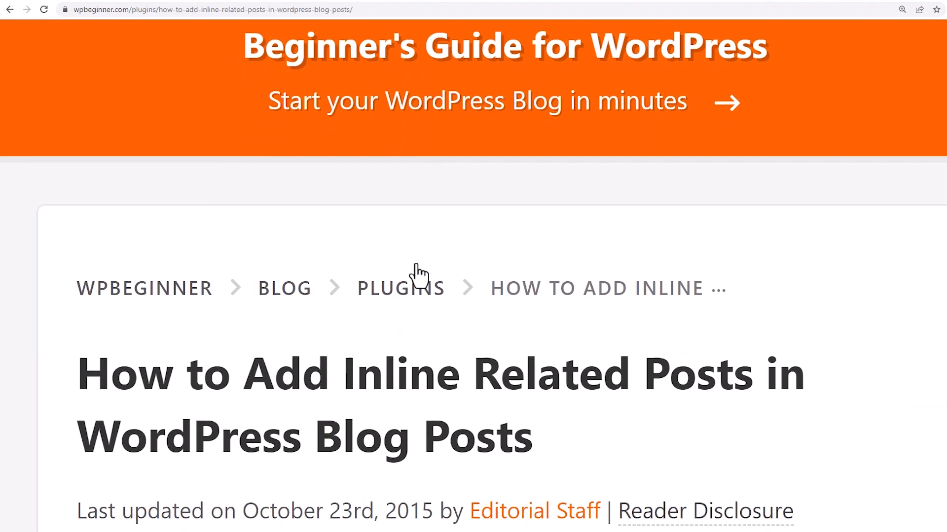
- Select the Inline Related Posts article's web address in the address bar for copying
{"action": "left_click", "coordinate": [211, 9]}
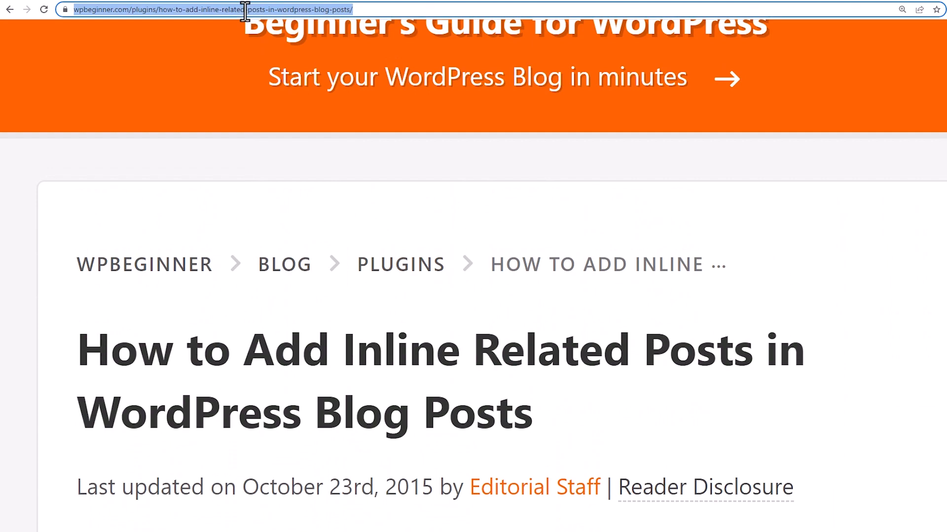
{"action": "mouse_move", "coordinate": [165, 73]}
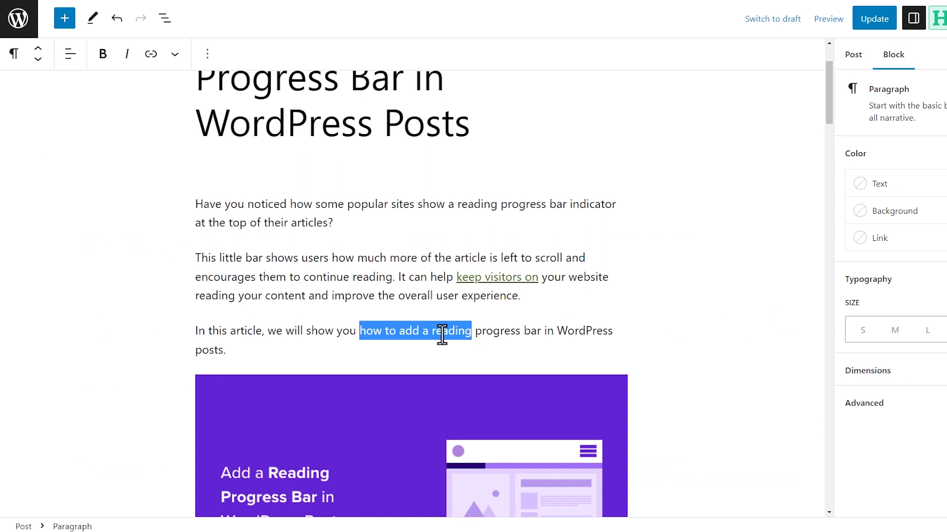
{"action": "mouse_move", "coordinate": [151, 53]}
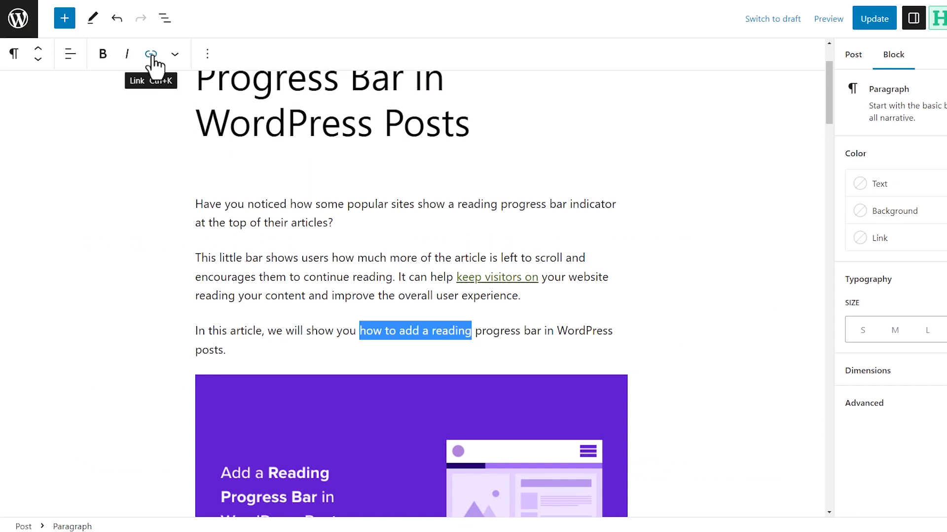
- Link the selected words to the pasted article URL with Open in new tab enabled, then update the post
{"action": "left_click", "coordinate": [151, 55]}
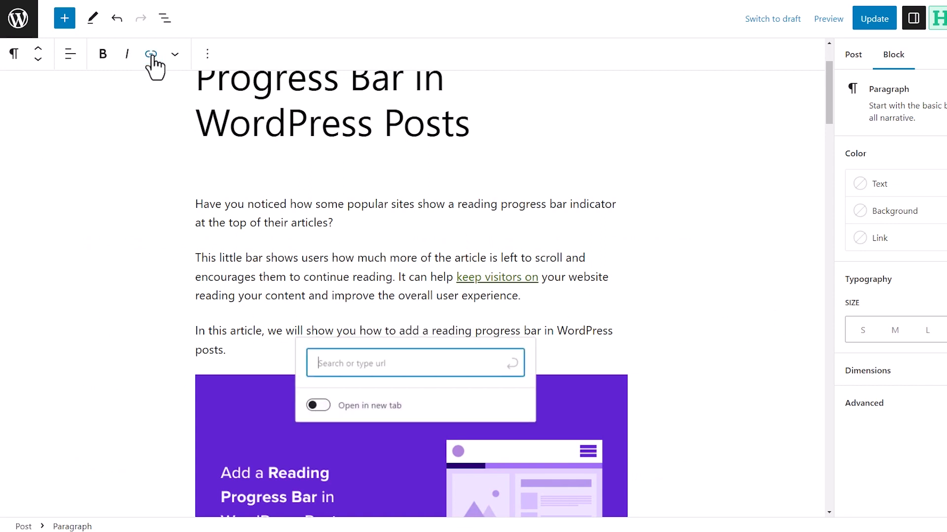
{"action": "right_click", "coordinate": [362, 363]}
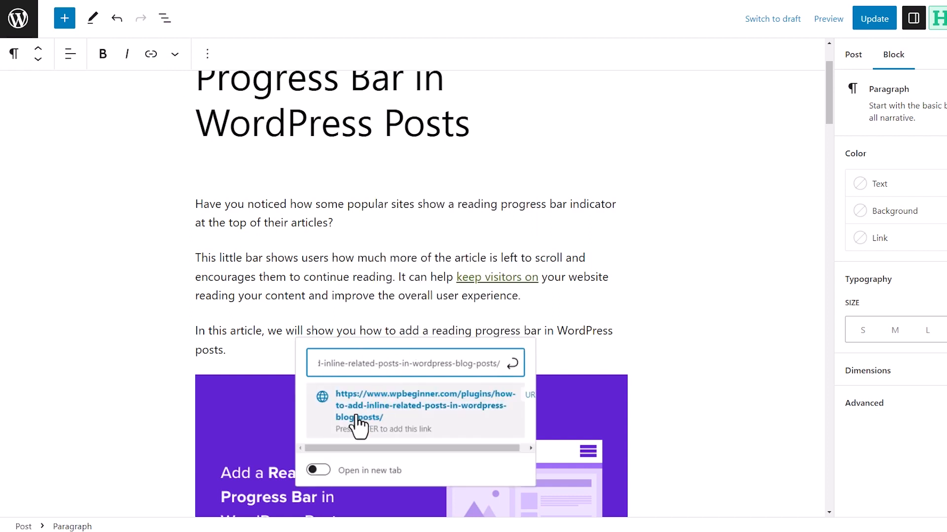
{"action": "left_click", "coordinate": [318, 471]}
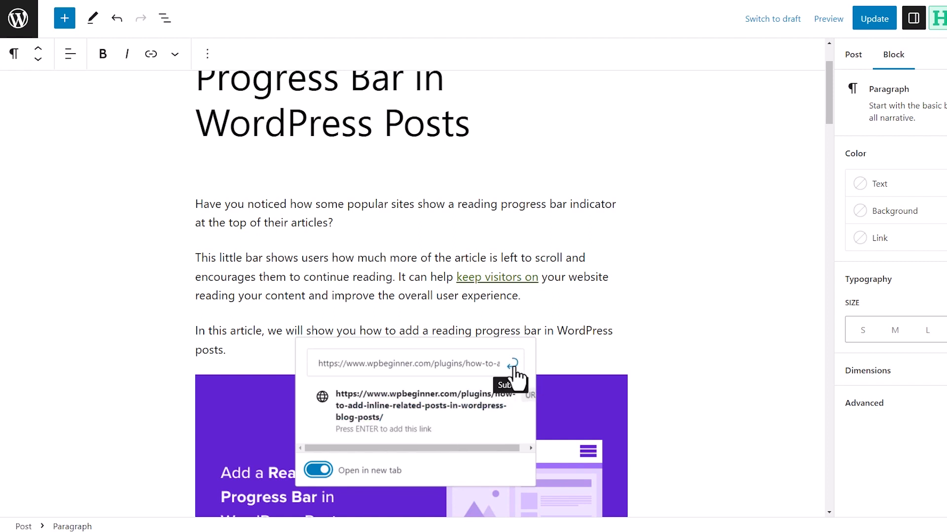
{"action": "left_click", "coordinate": [514, 364]}
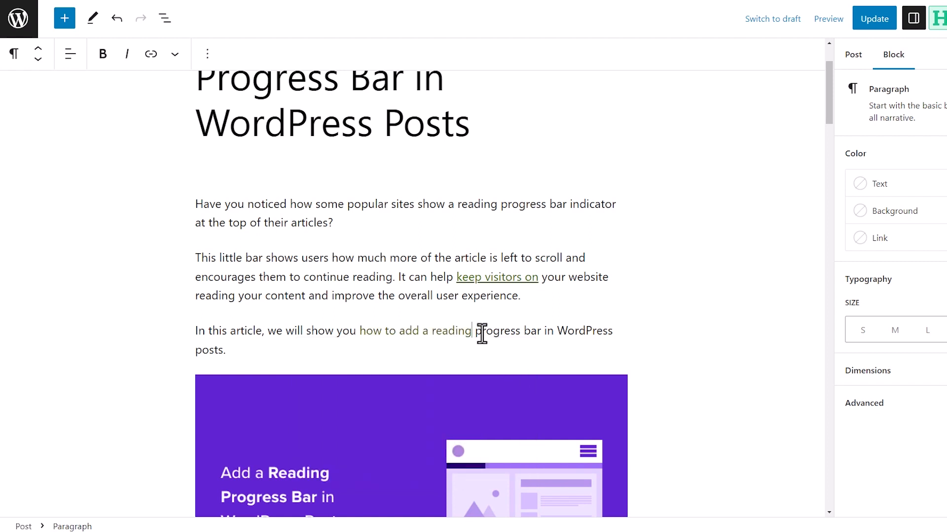
{"action": "left_click", "coordinate": [873, 18]}
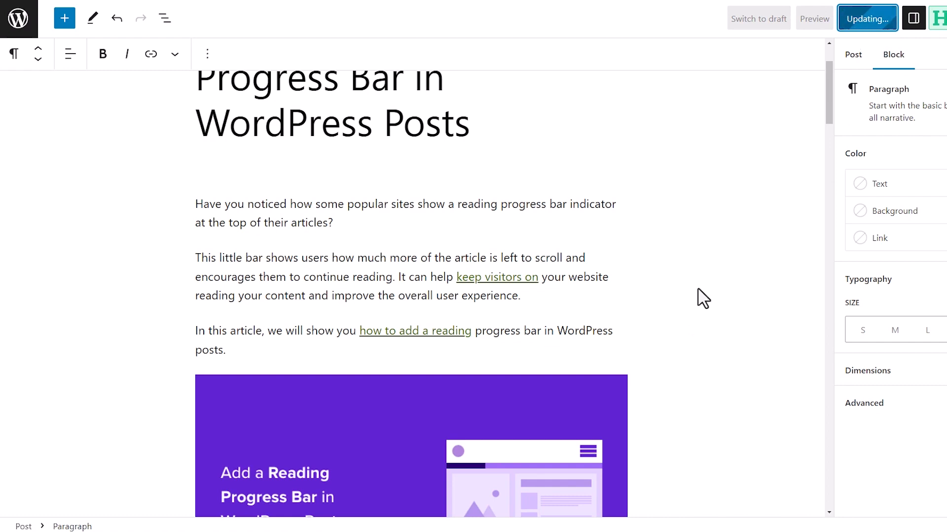
{"action": "mouse_move", "coordinate": [669, 316]}
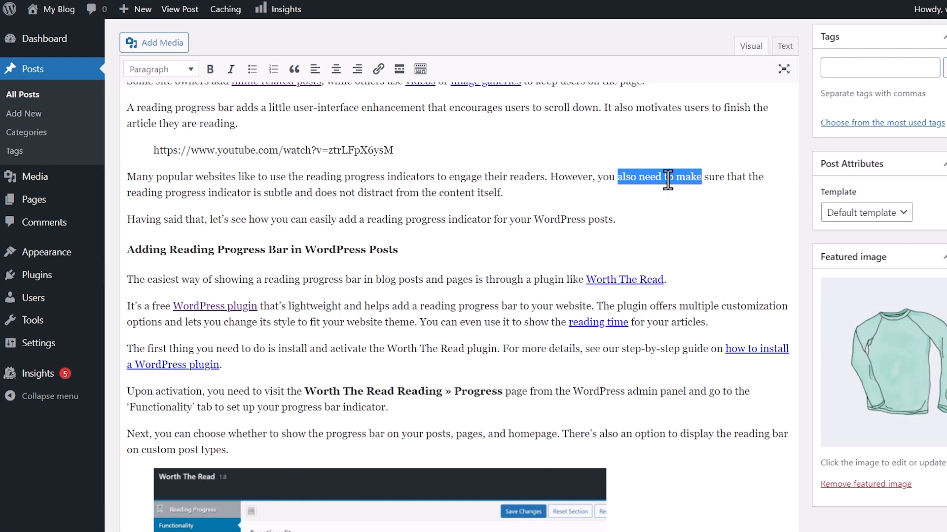
{"action": "mouse_move", "coordinate": [378, 69]}
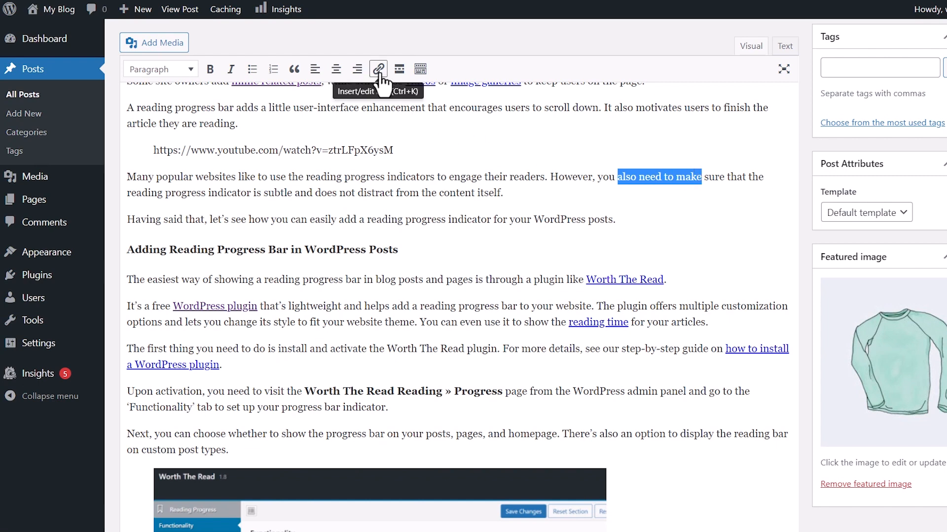
- In the classic editor, link the selected words to the pasted URL with Open link in a new tab ticked
{"action": "left_click", "coordinate": [378, 69]}
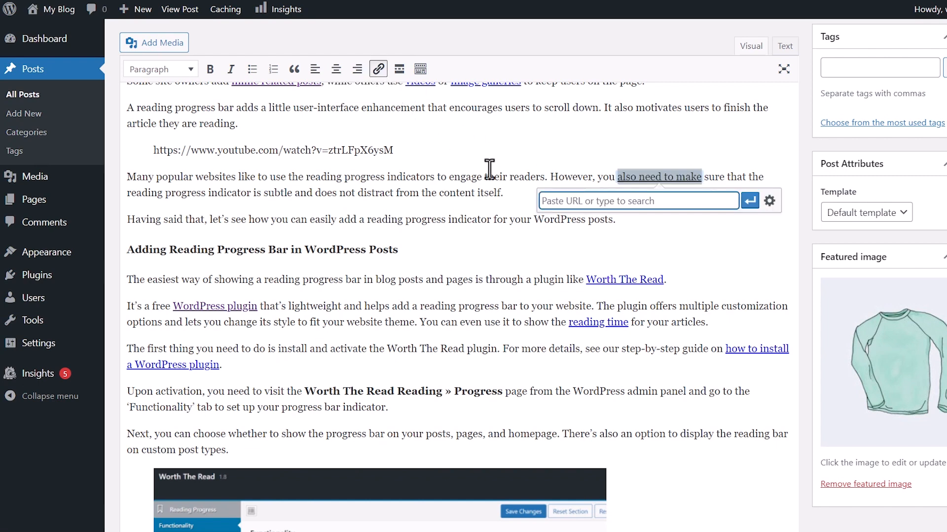
{"action": "right_click", "coordinate": [638, 200]}
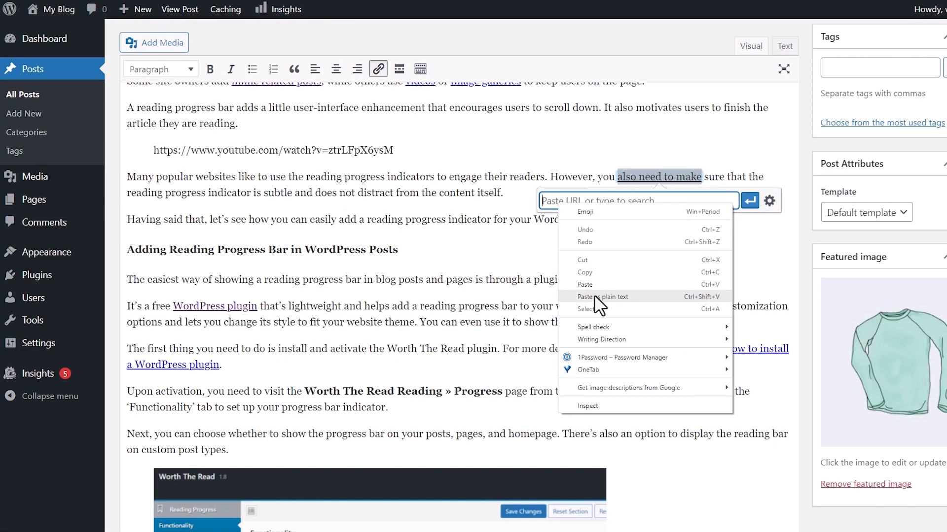
{"action": "left_click", "coordinate": [602, 297]}
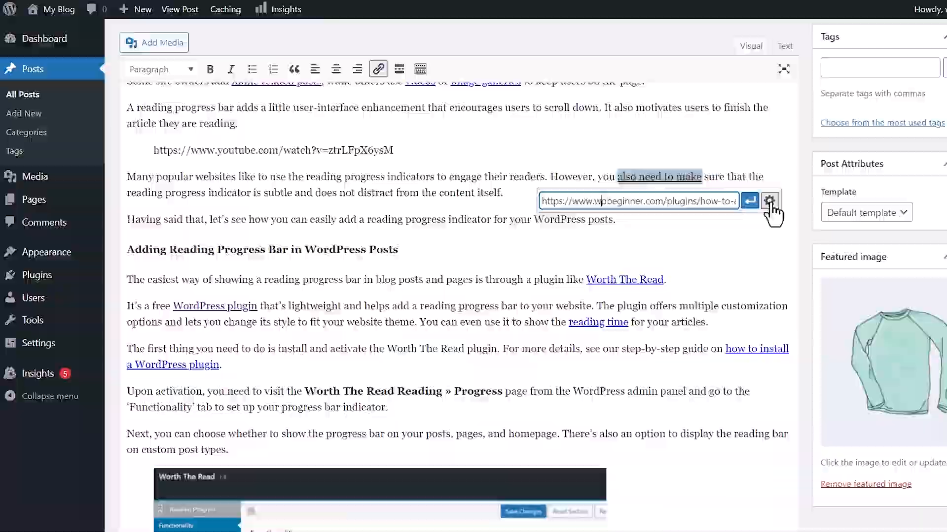
{"action": "left_click", "coordinate": [770, 201]}
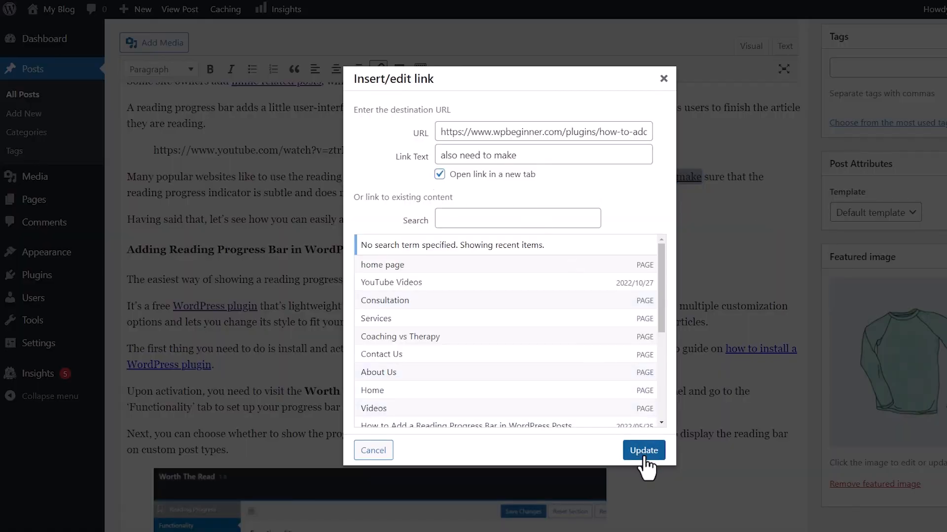
{"action": "left_click", "coordinate": [643, 450]}
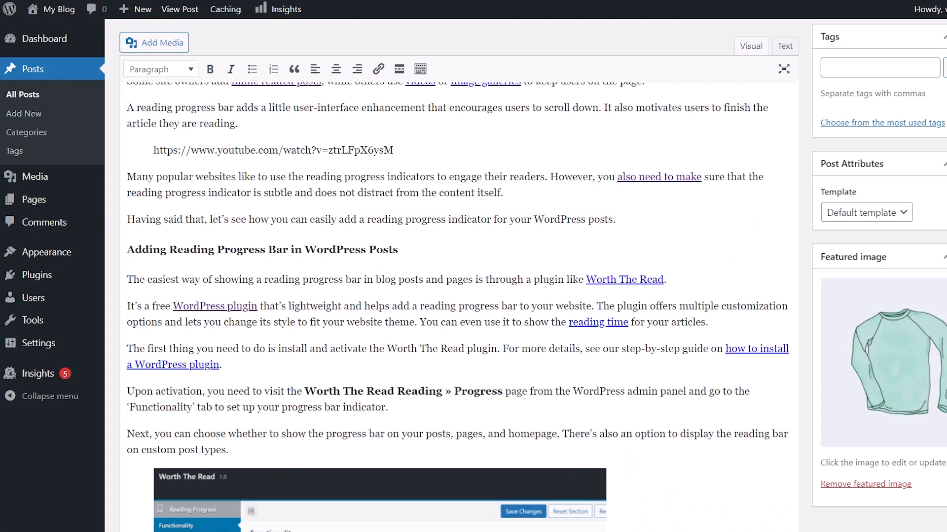
{"action": "scroll", "scroll_direction": "up", "scroll_amount": 3}
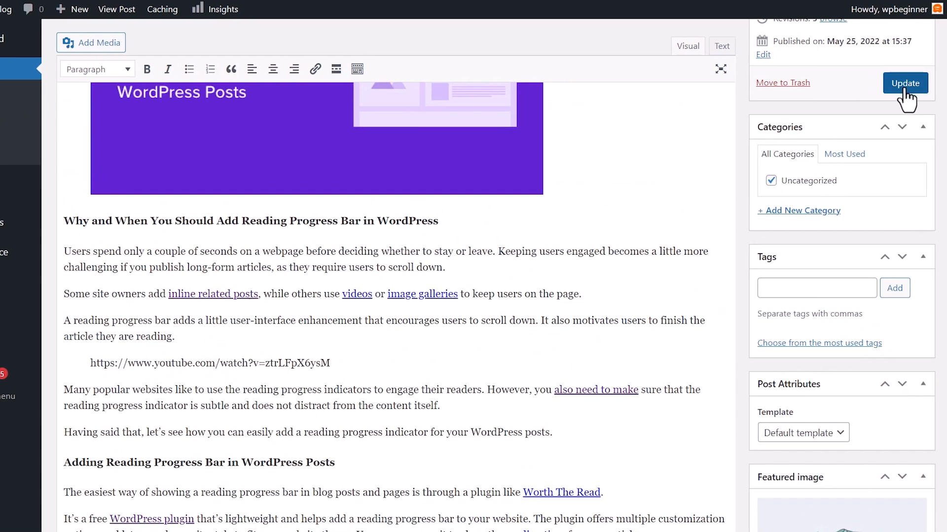
{"action": "scroll", "scroll_direction": "down", "scroll_amount": 3}
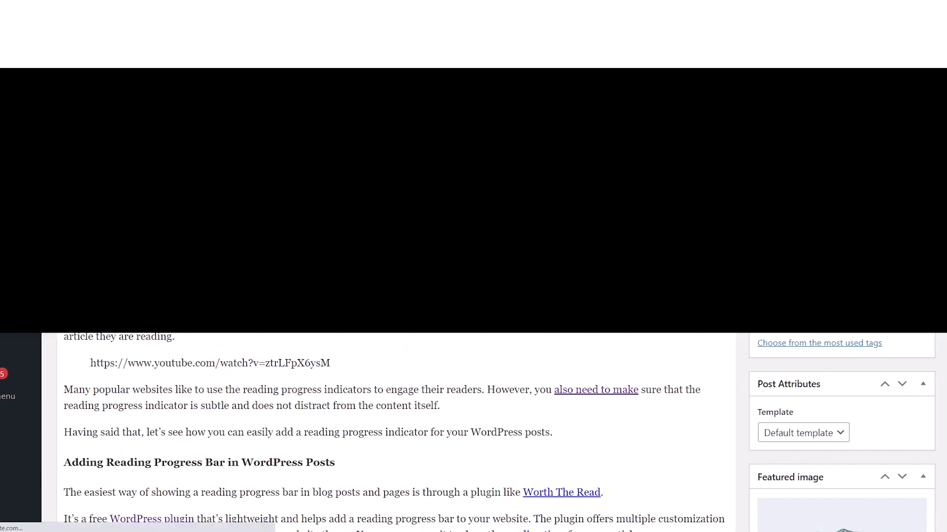
- Paste the anchor tag with target="_blank" and rel="noreferrer noopener" into the post's HTML
{"action": "scroll", "scroll_direction": "up", "scroll_amount": 3}
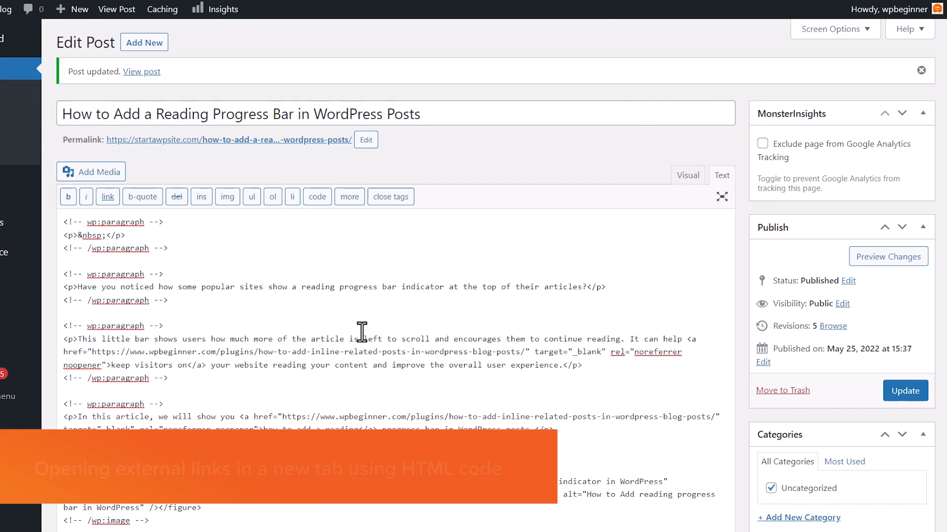
{"action": "scroll", "scroll_direction": "down", "scroll_amount": 3}
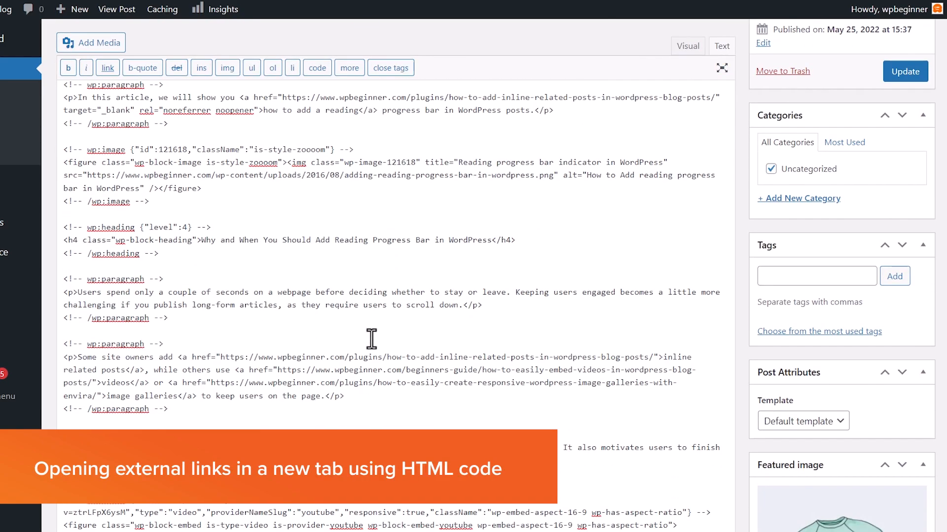
{"action": "scroll", "scroll_direction": "down", "scroll_amount": 3}
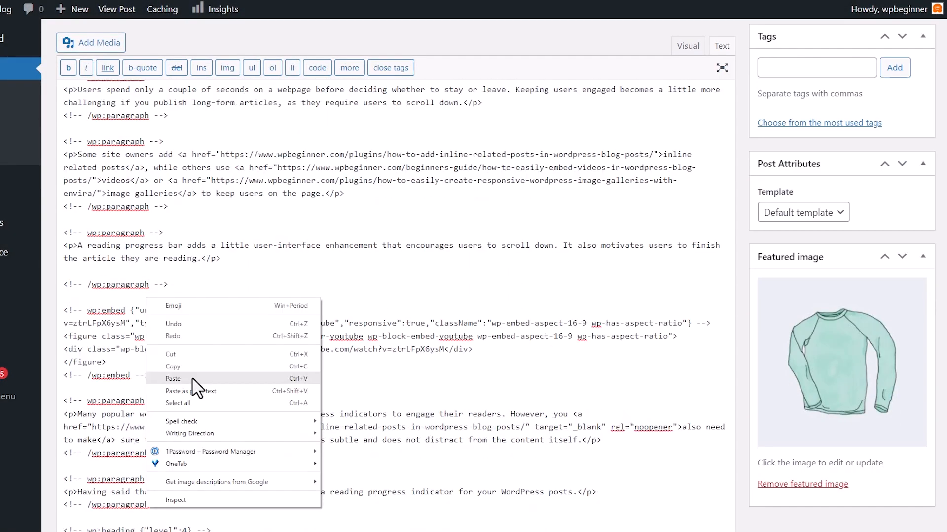
{"action": "left_click", "coordinate": [174, 379]}
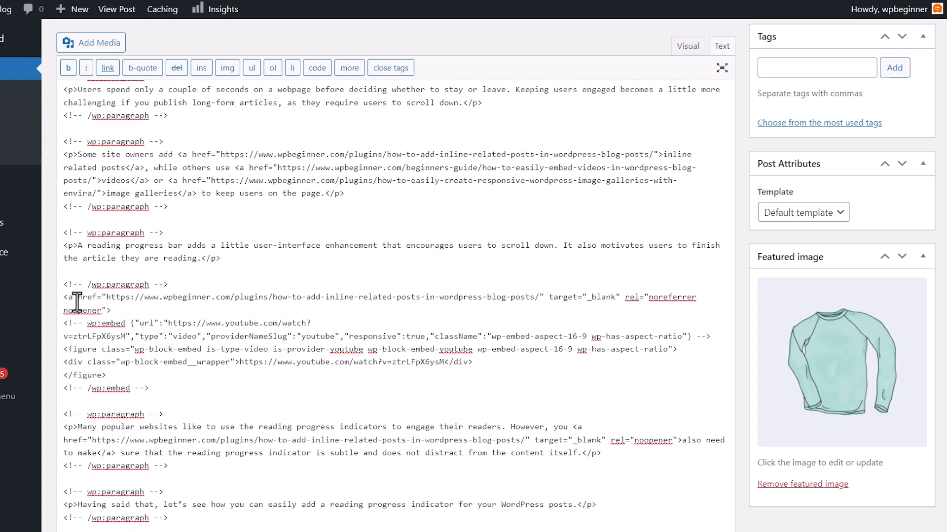
{"action": "mouse_move", "coordinate": [532, 298]}
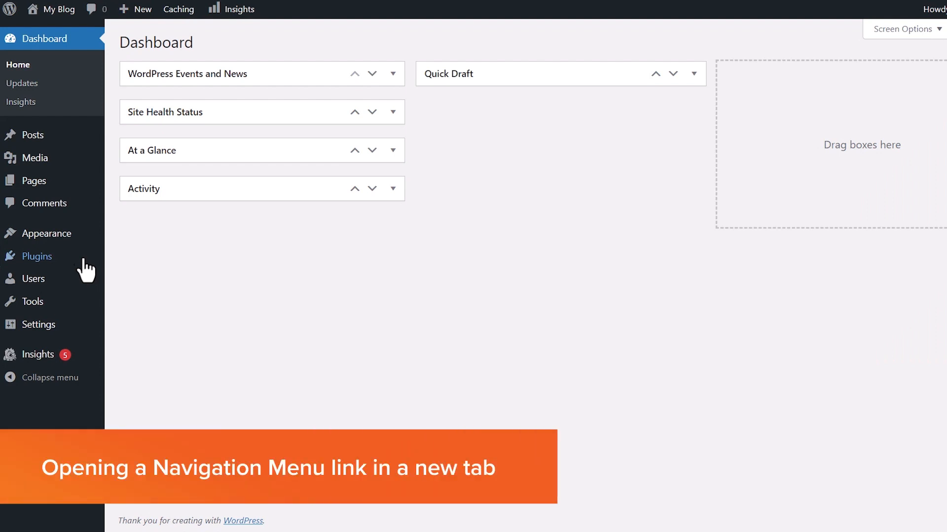
{"action": "mouse_move", "coordinate": [46, 234]}
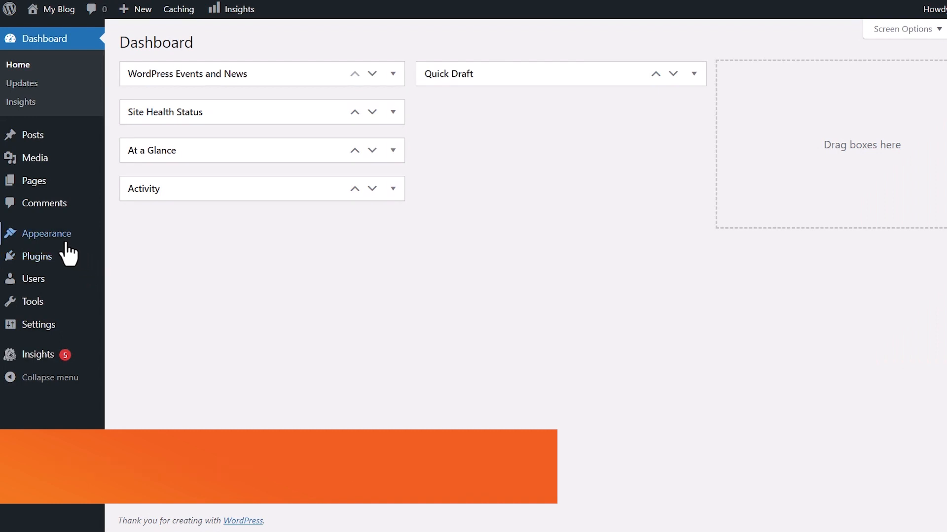
- Go to Appearance > Menus and enable the Link Target property in Screen Options
{"action": "left_click", "coordinate": [47, 234]}
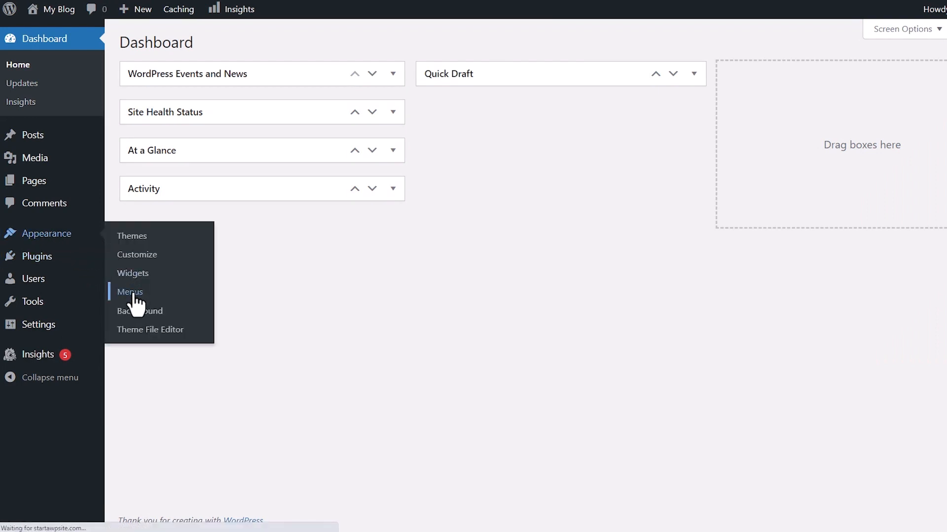
{"action": "left_click", "coordinate": [130, 291]}
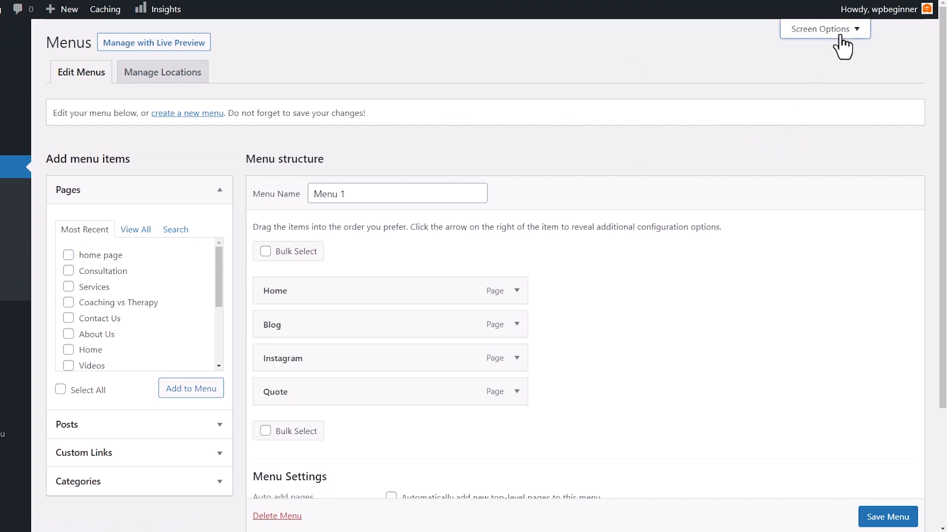
{"action": "left_click", "coordinate": [823, 29]}
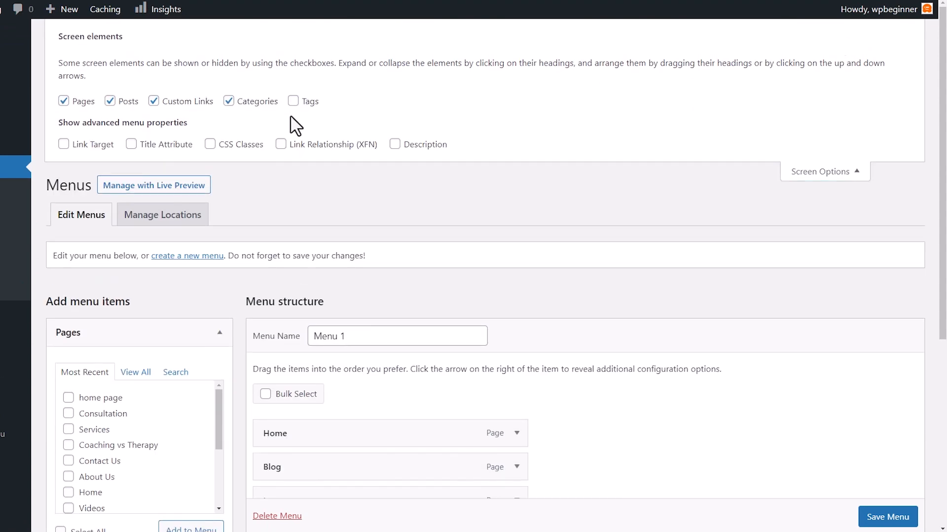
{"action": "left_click", "coordinate": [63, 144]}
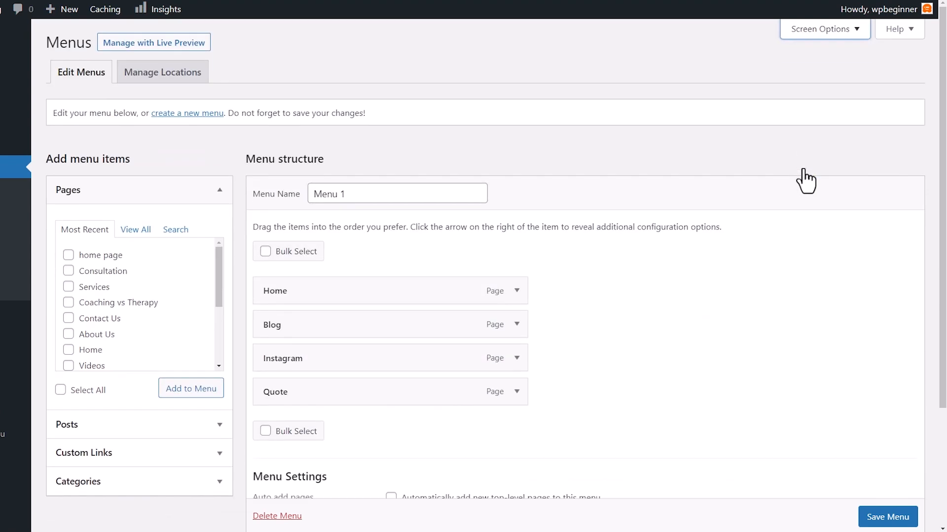
{"action": "mouse_move", "coordinate": [249, 302]}
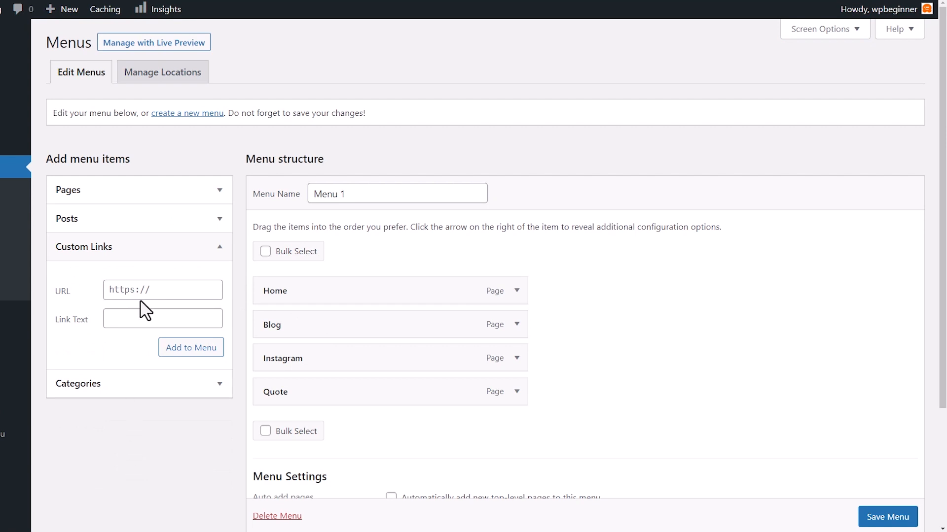
- Add a Beginner's Guide custom link with its URL and link text to Menu 1
{"action": "left_click", "coordinate": [162, 289]}
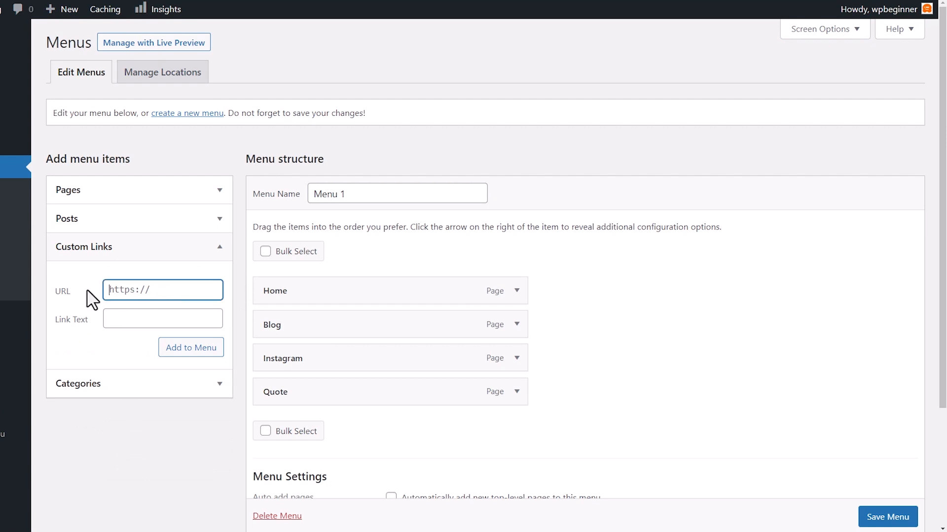
{"action": "left_click", "coordinate": [162, 289]}
{"action": "type", "text": "Beginner's G"}
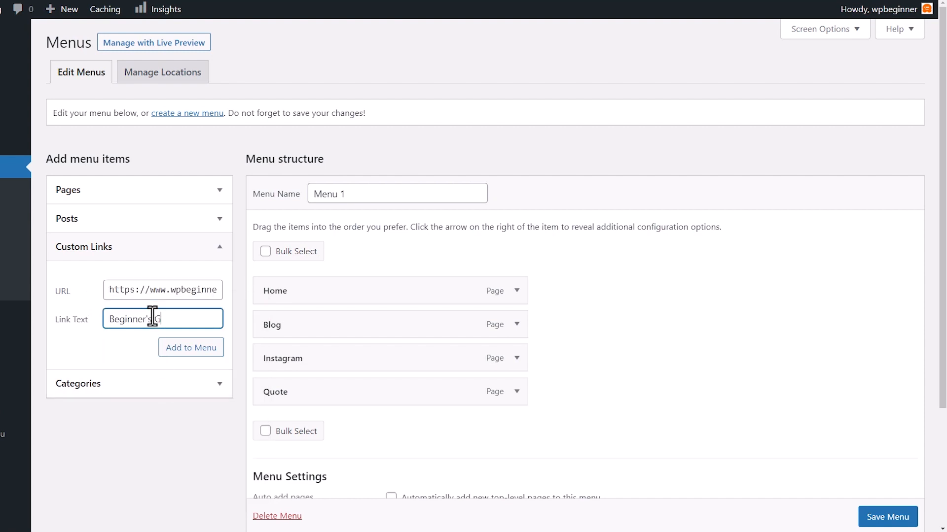
{"action": "left_click", "coordinate": [190, 348]}
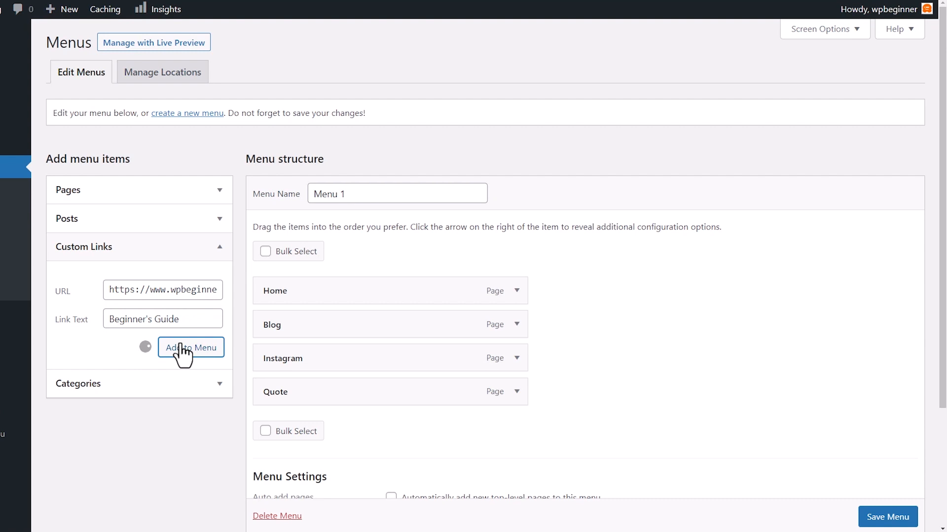
{"action": "left_click", "coordinate": [191, 348]}
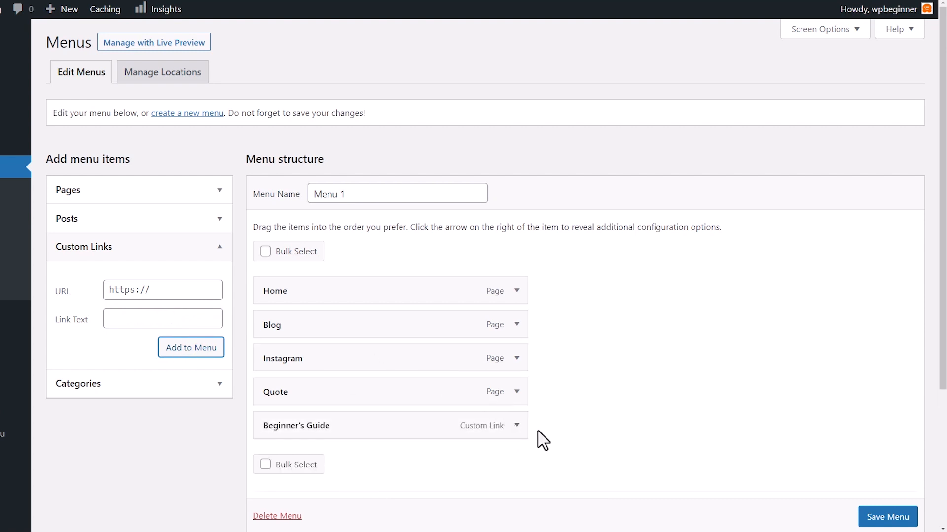
- Set the Beginner's Guide item to open in a new tab and save the menu
{"action": "left_click", "coordinate": [516, 425]}
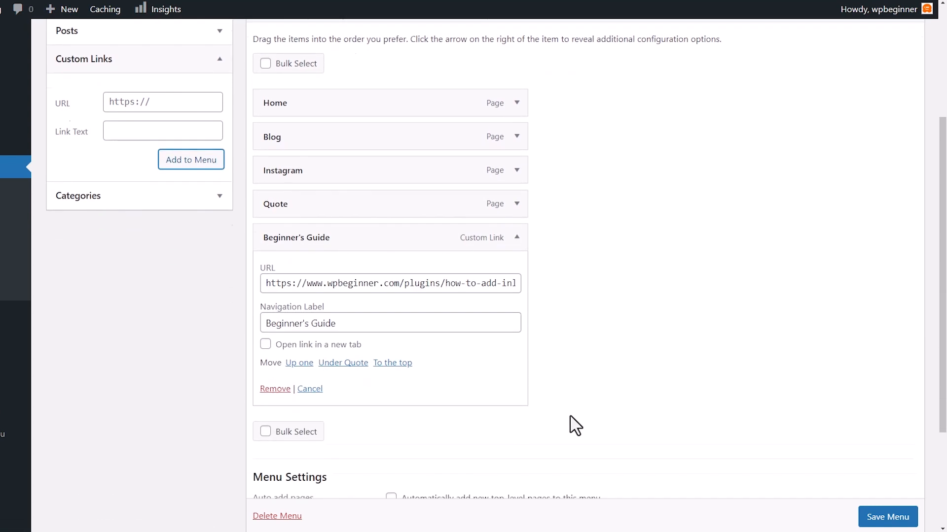
{"action": "scroll", "scroll_direction": "up", "scroll_amount": 3}
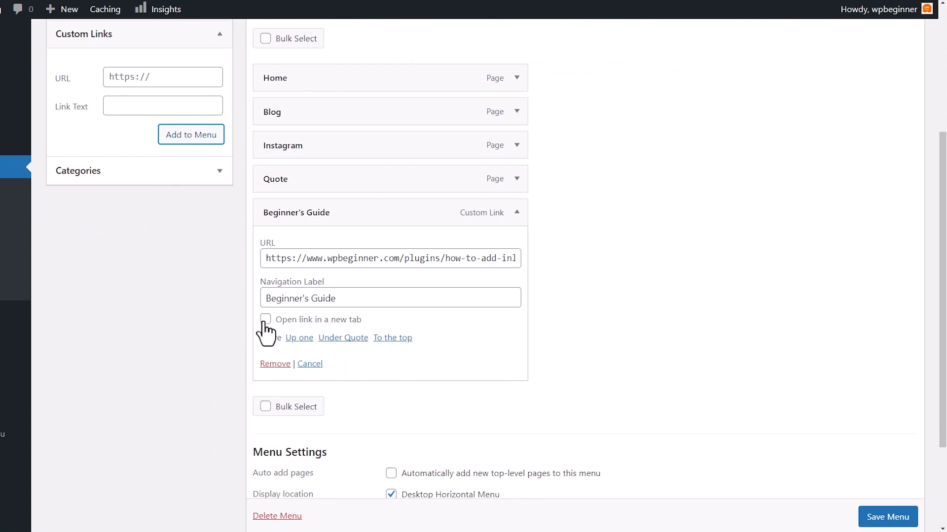
{"action": "left_click", "coordinate": [265, 320]}
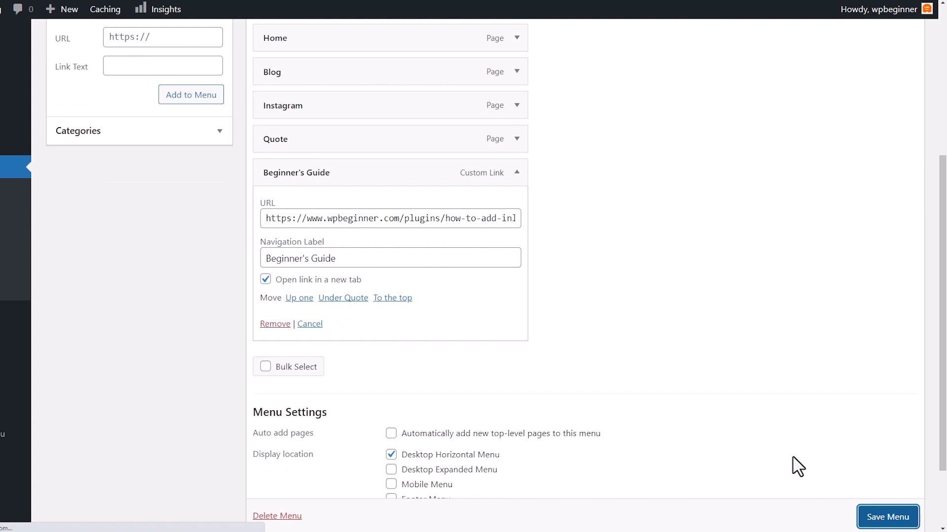
{"action": "left_click", "coordinate": [886, 517]}
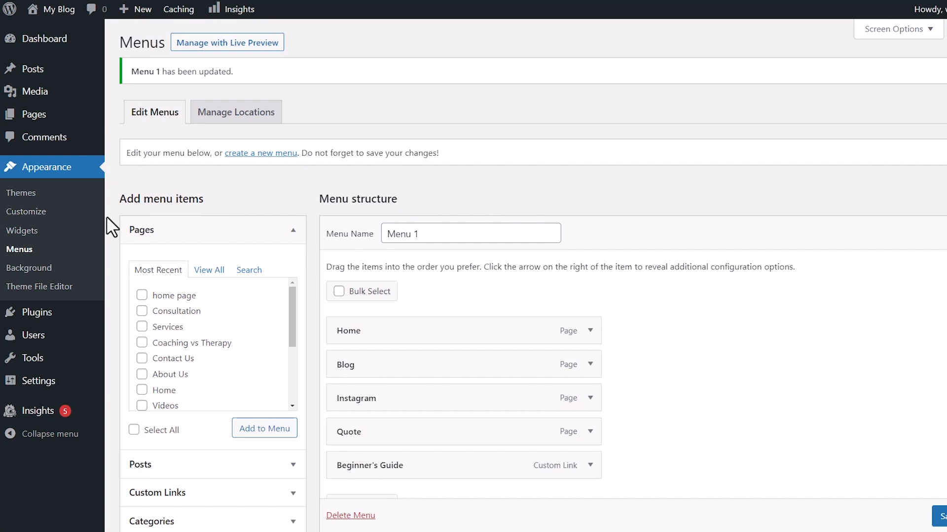
{"action": "mouse_move", "coordinate": [21, 192]}
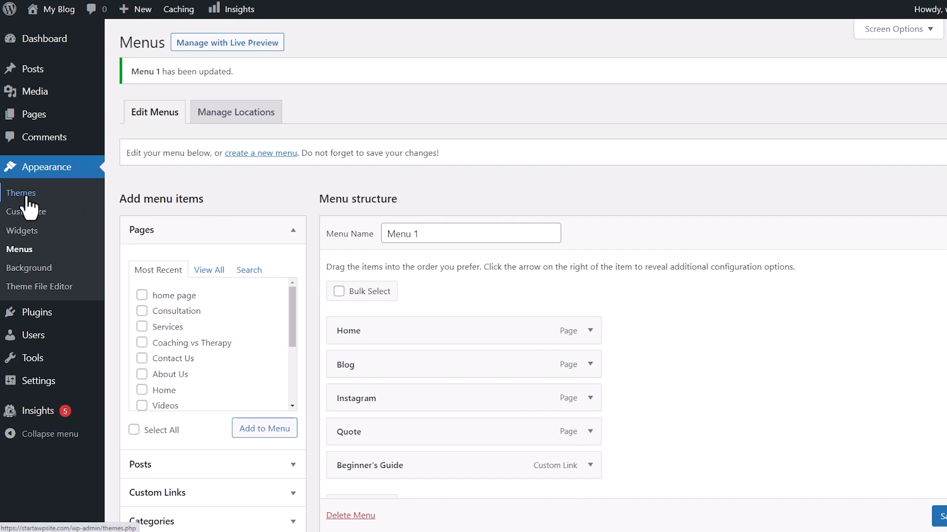
- Activate the Twenty Twenty-Three theme from the Themes page
{"action": "left_click", "coordinate": [20, 192]}
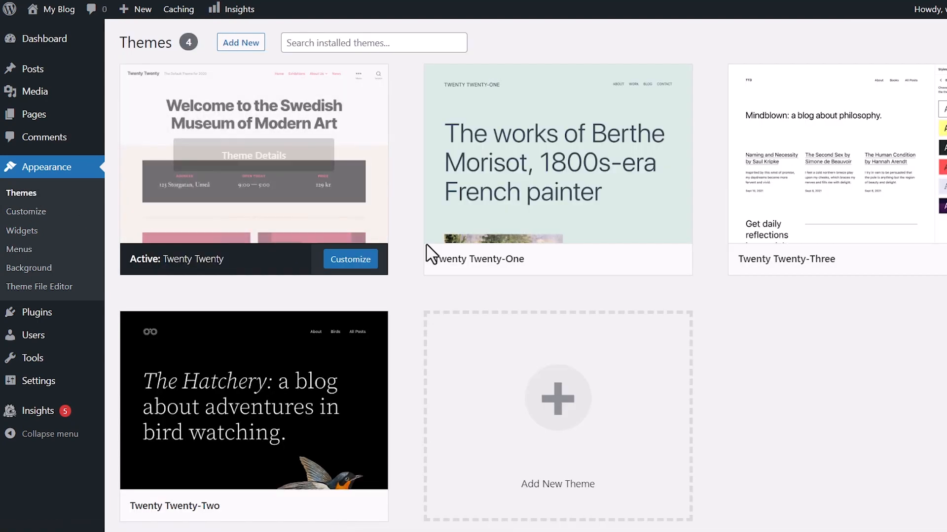
{"action": "scroll", "scroll_direction": "down", "scroll_amount": 3}
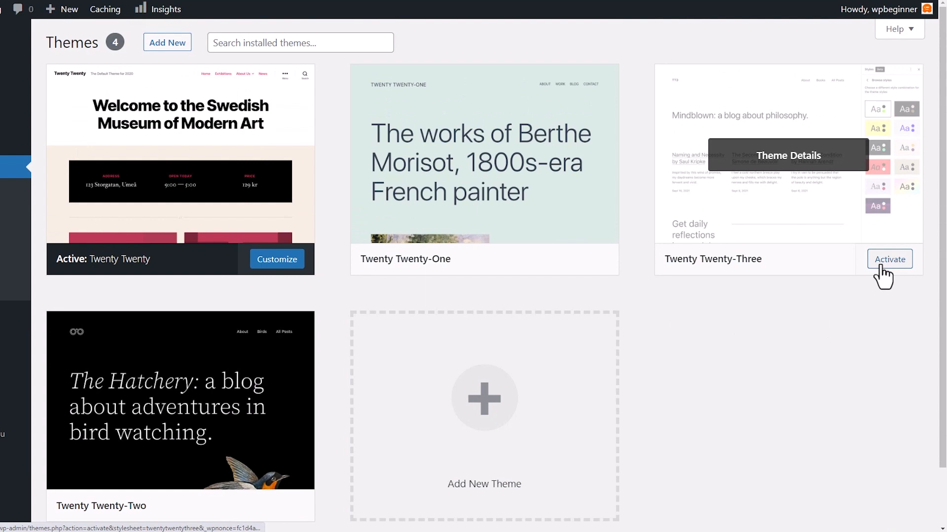
{"action": "left_click", "coordinate": [889, 259]}
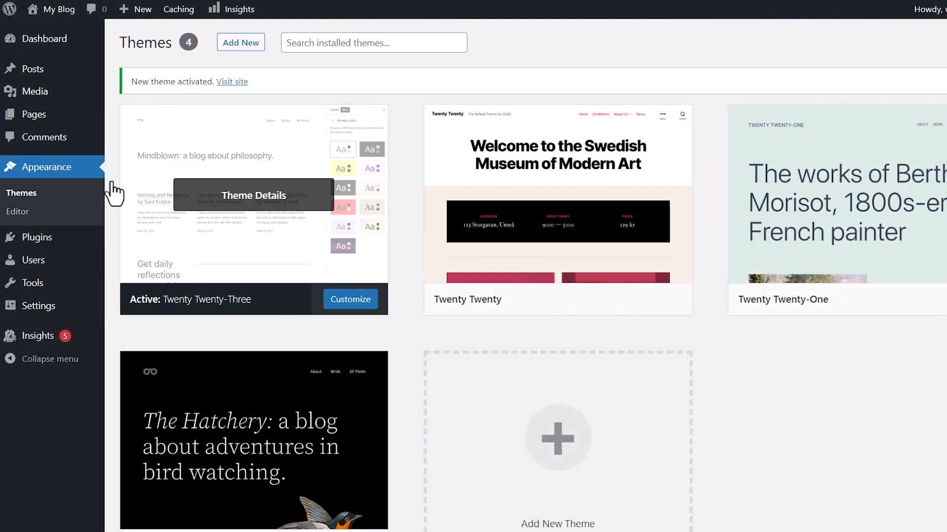
{"action": "mouse_move", "coordinate": [18, 211]}
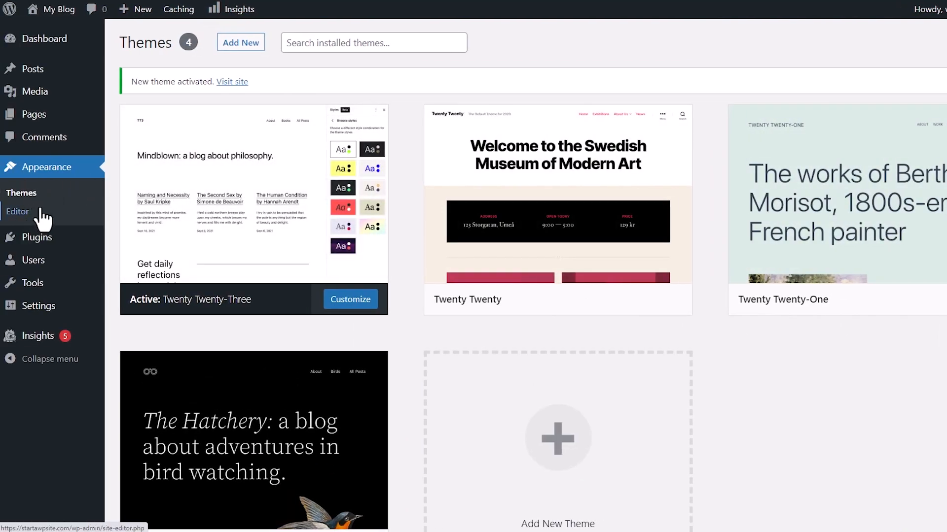
{"action": "mouse_move", "coordinate": [18, 223]}
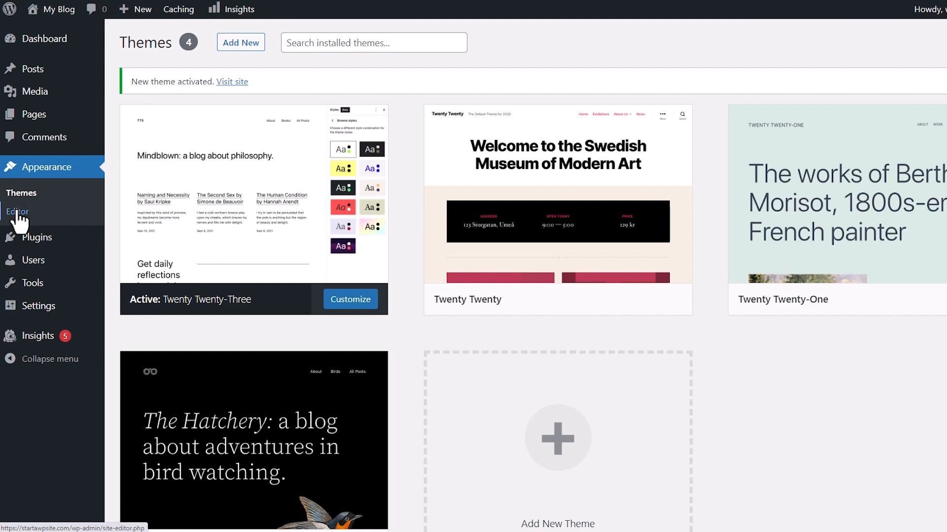
- In the site editor, expand Header > Group > Row in List View and select the Navigation block
{"action": "left_click", "coordinate": [17, 211]}
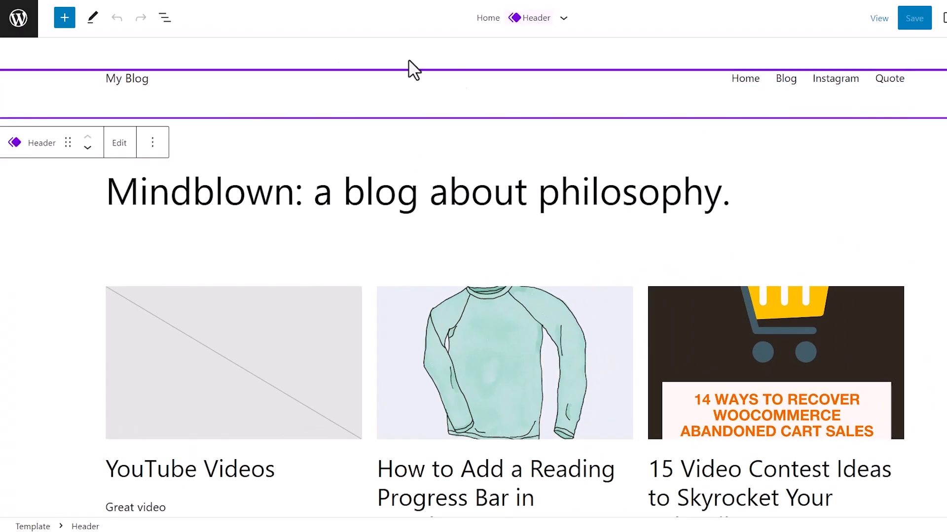
{"action": "mouse_move", "coordinate": [324, 43]}
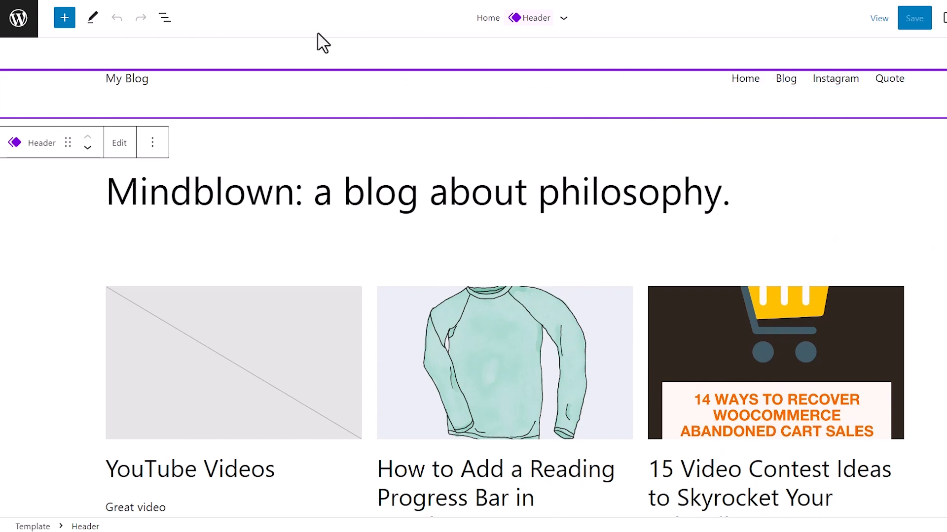
{"action": "left_click", "coordinate": [164, 17]}
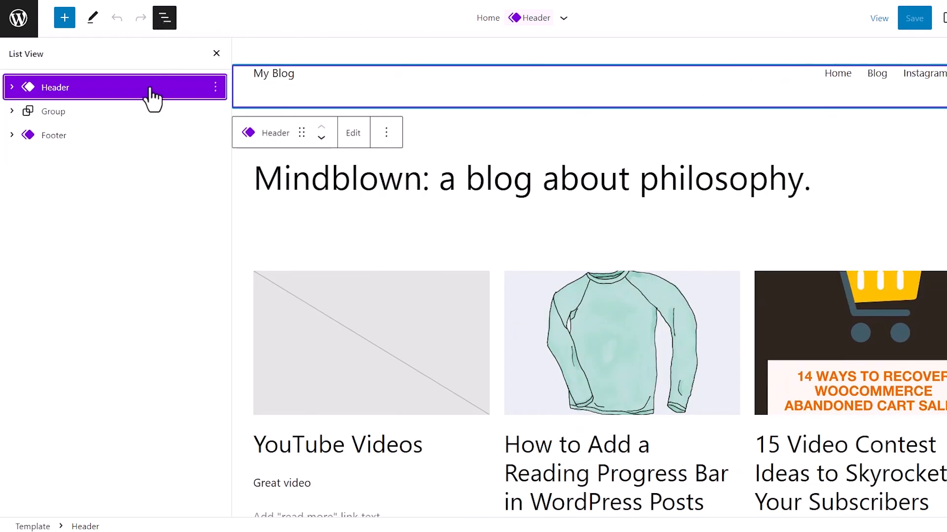
{"action": "left_click", "coordinate": [12, 86]}
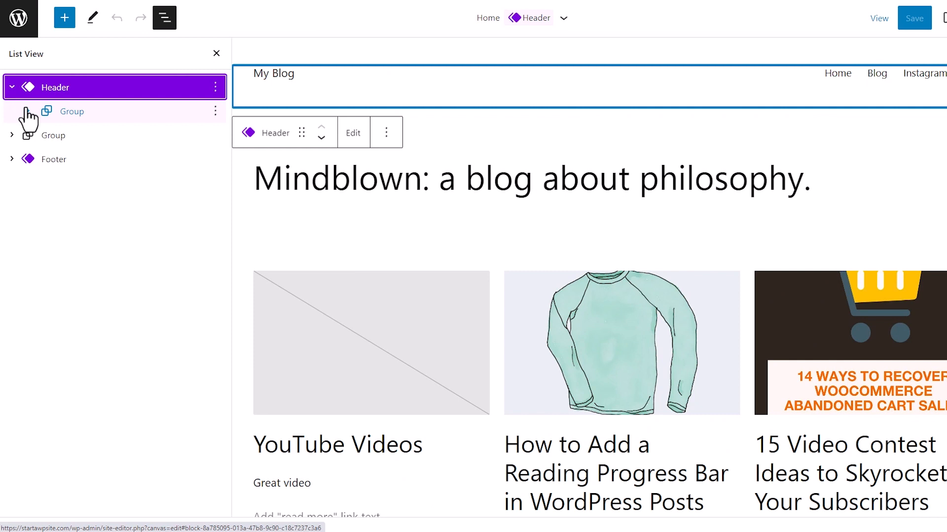
{"action": "left_click", "coordinate": [12, 111]}
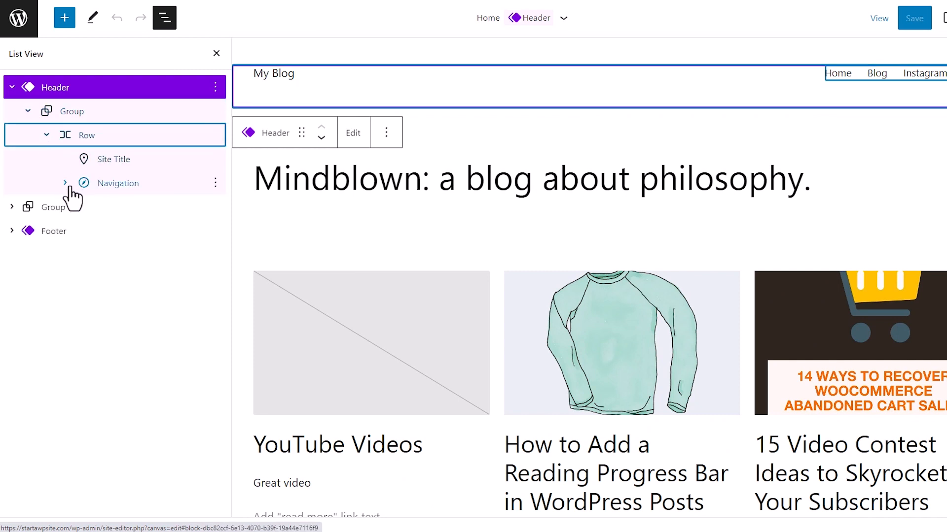
{"action": "left_click", "coordinate": [65, 183]}
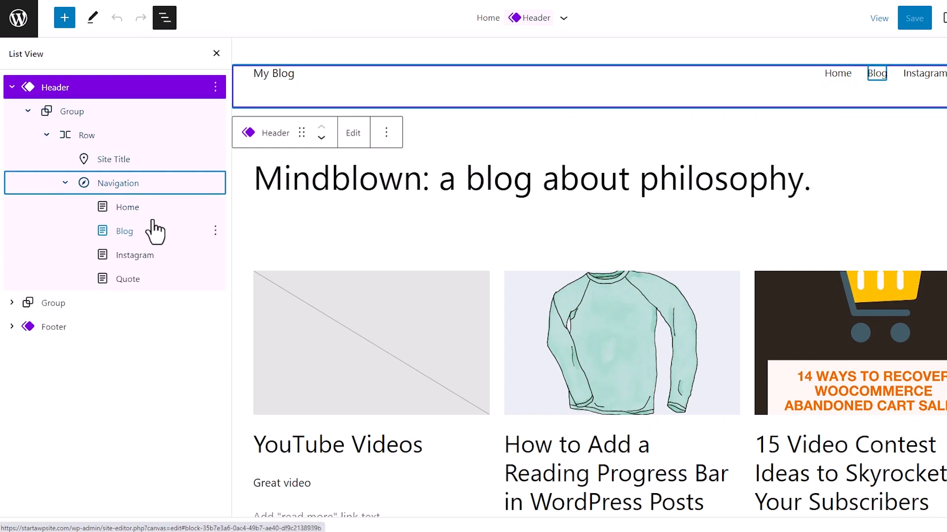
{"action": "left_click", "coordinate": [135, 254]}
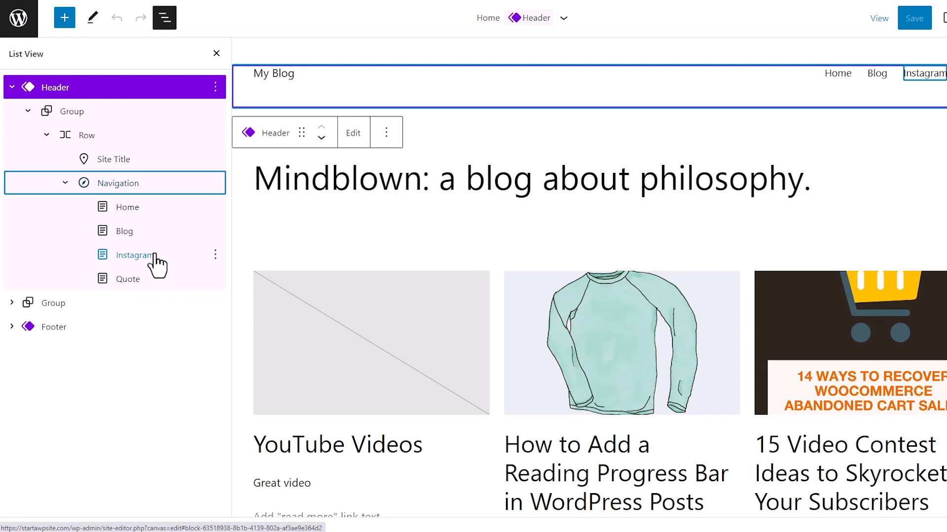
{"action": "left_click", "coordinate": [127, 279]}
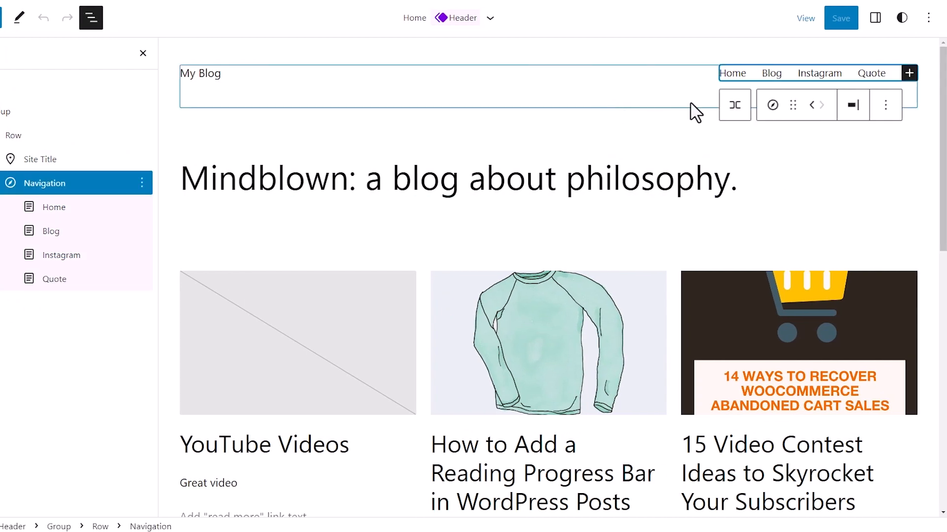
{"action": "mouse_move", "coordinate": [908, 73]}
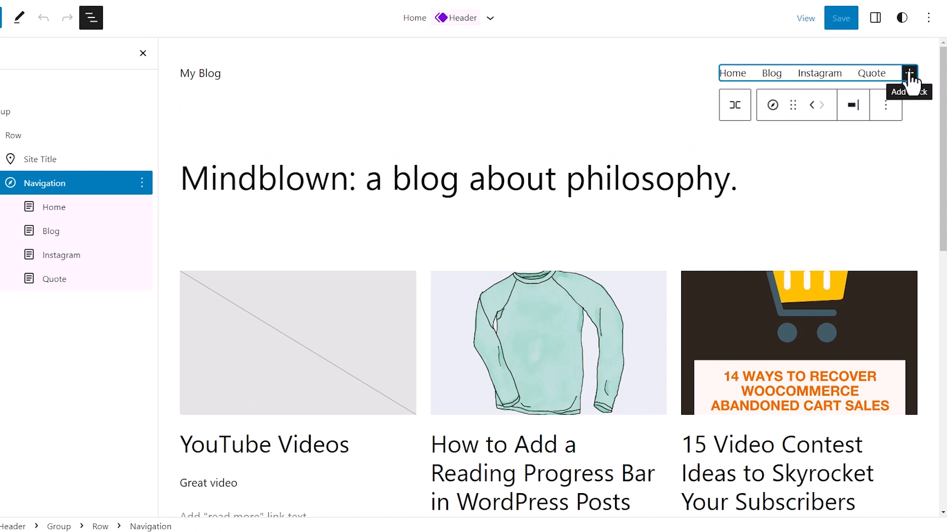
- Add a custom navigation link to the WPBeginner article, set to open in a new tab, labelled 'Beginner's Guide'
{"action": "left_click", "coordinate": [908, 73]}
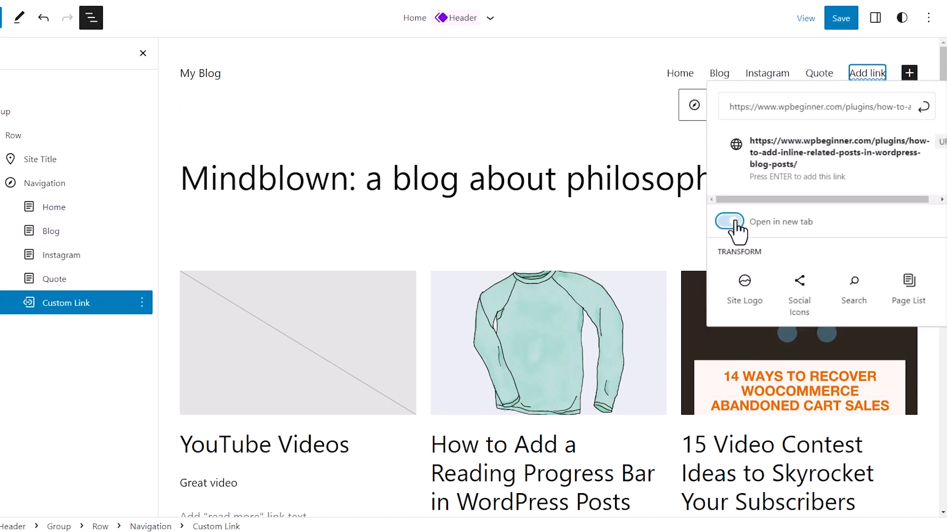
{"action": "left_click", "coordinate": [729, 222]}
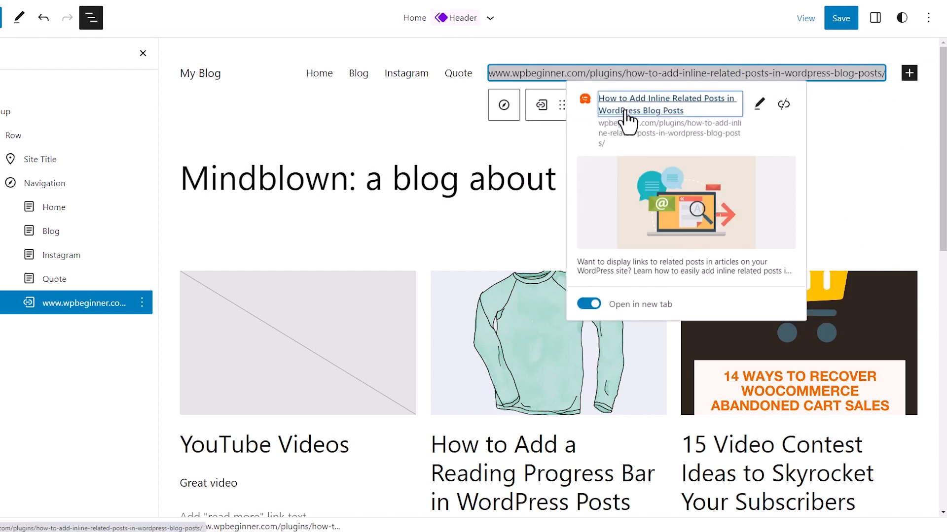
{"action": "left_click", "coordinate": [759, 104]}
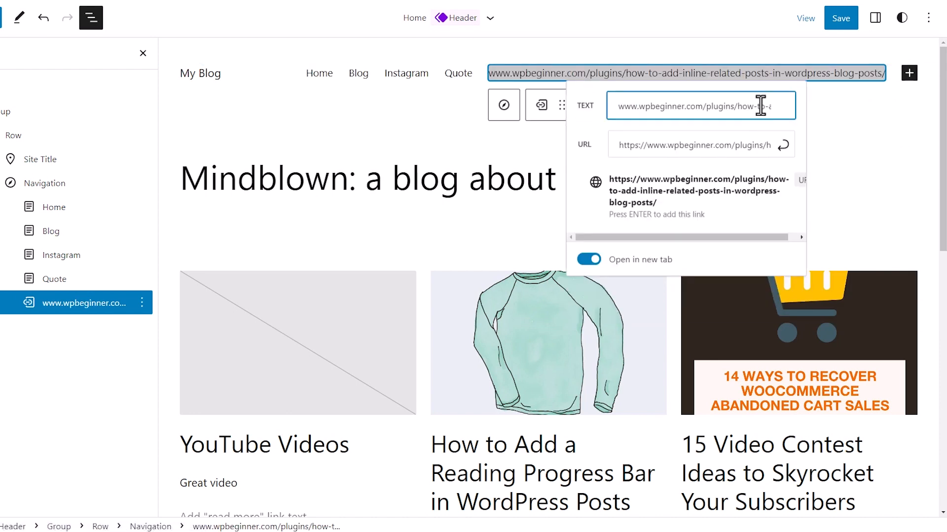
{"action": "type", "text": "Beginner"}
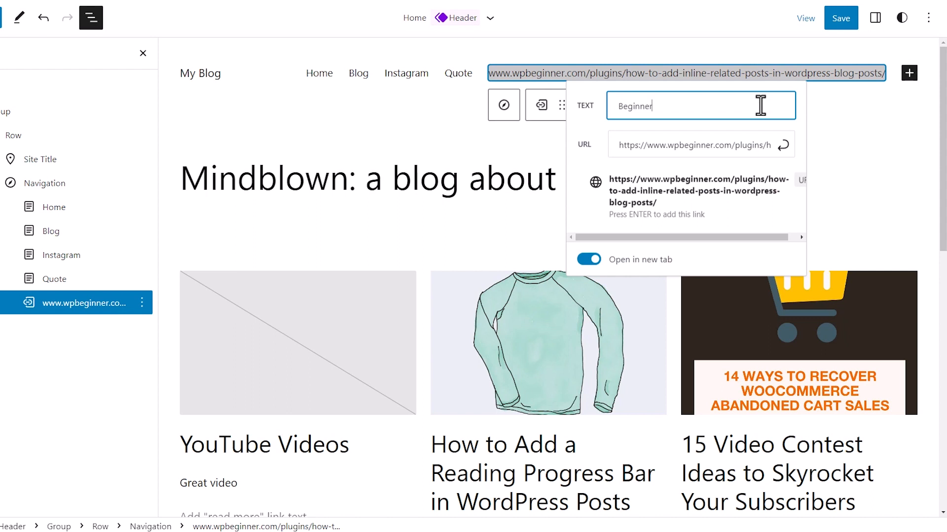
{"action": "type", "text": "'s Guide"}
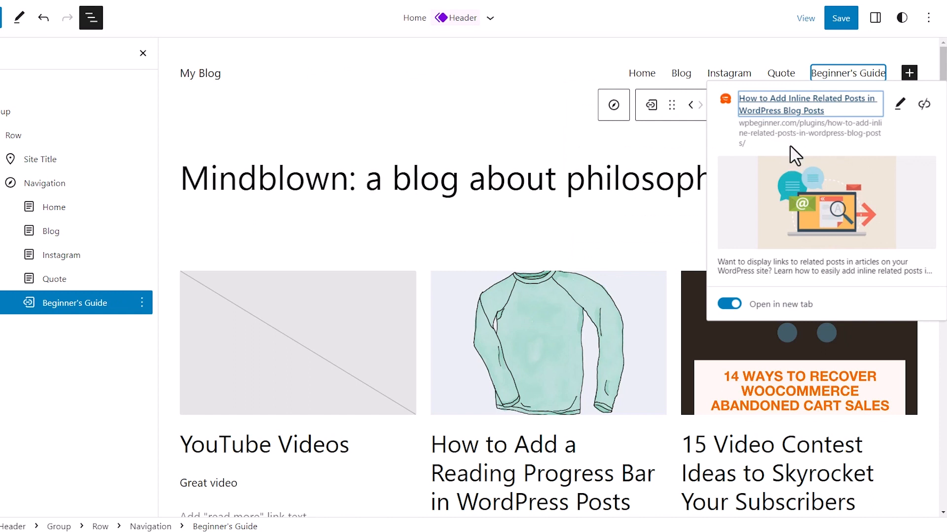
{"action": "left_click", "coordinate": [899, 104]}
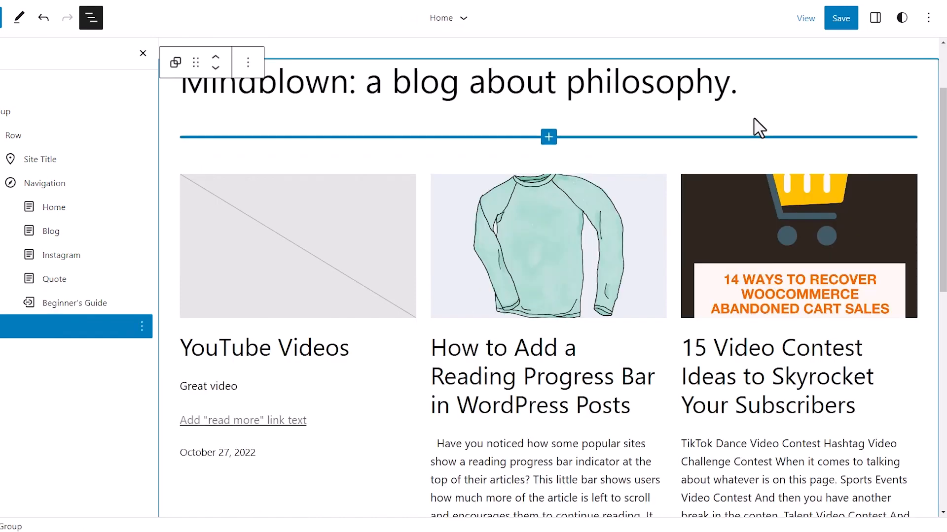
{"action": "mouse_move", "coordinate": [85, 314]}
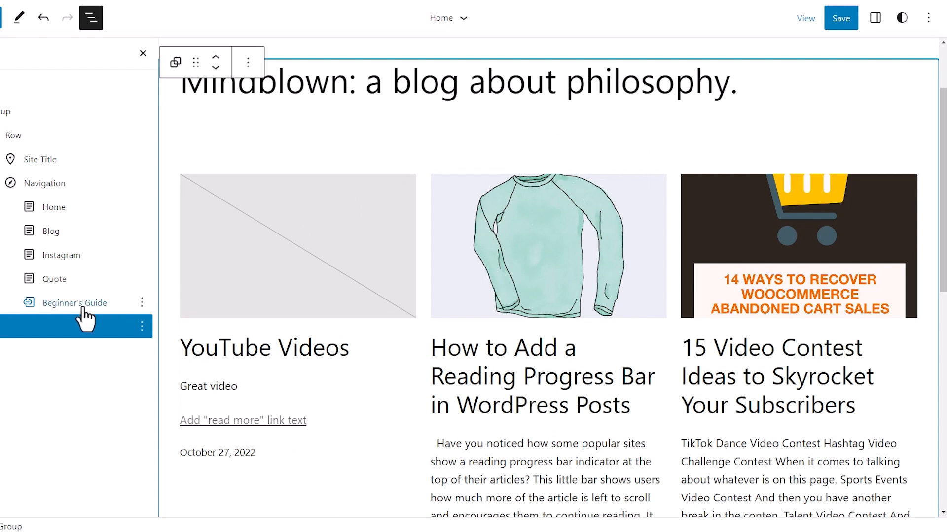
{"action": "mouse_move", "coordinate": [34, 316]}
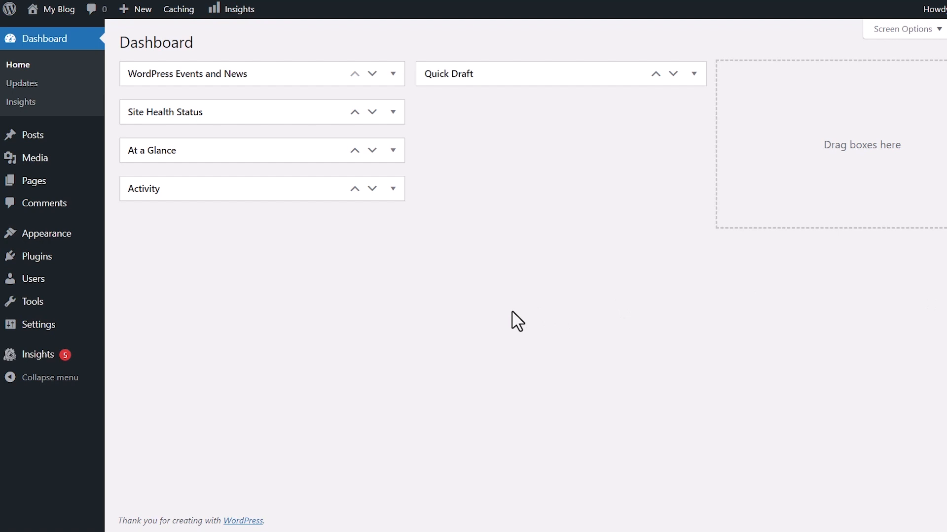
{"action": "mouse_move", "coordinate": [46, 232]}
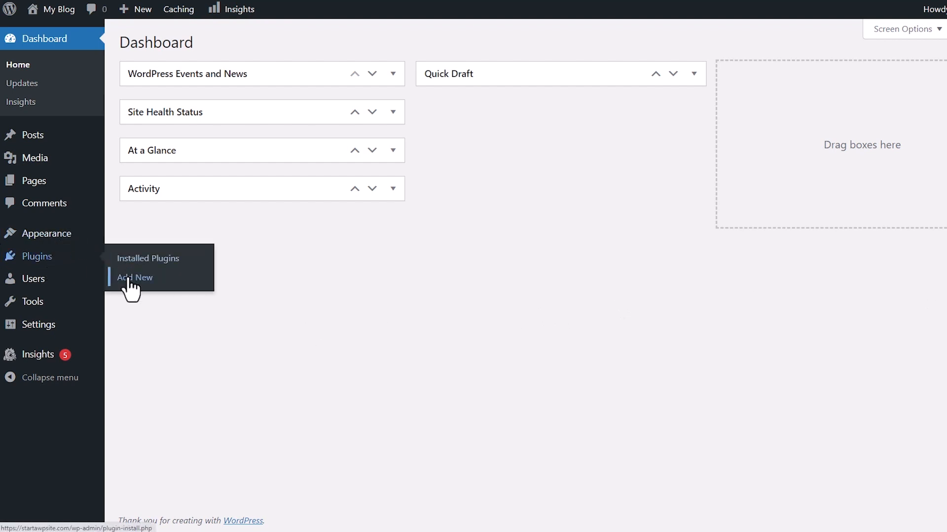
- Go to Plugins > Add New from the admin sidebar
{"action": "left_click", "coordinate": [135, 278]}
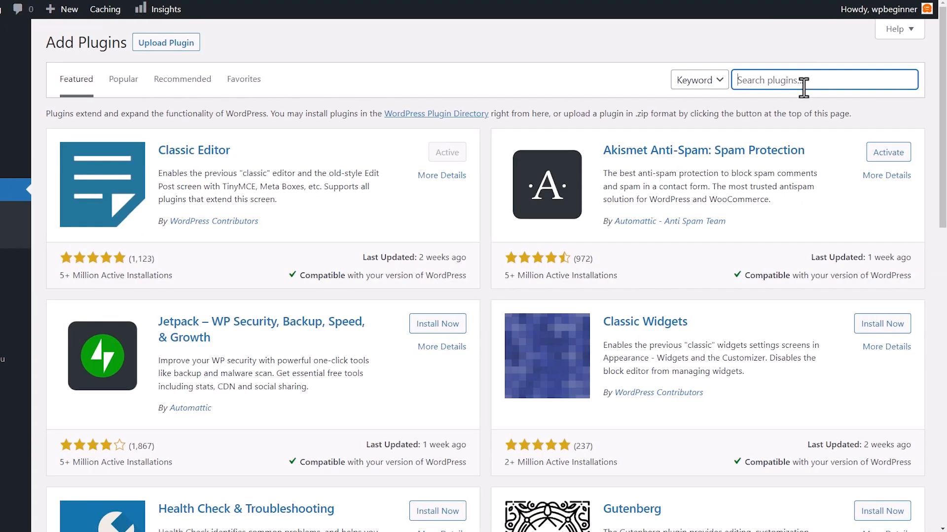
- Search 'open external links in', then install and activate the WebFactory External Links in New Window plugin
{"action": "type", "text": "open external links in"}
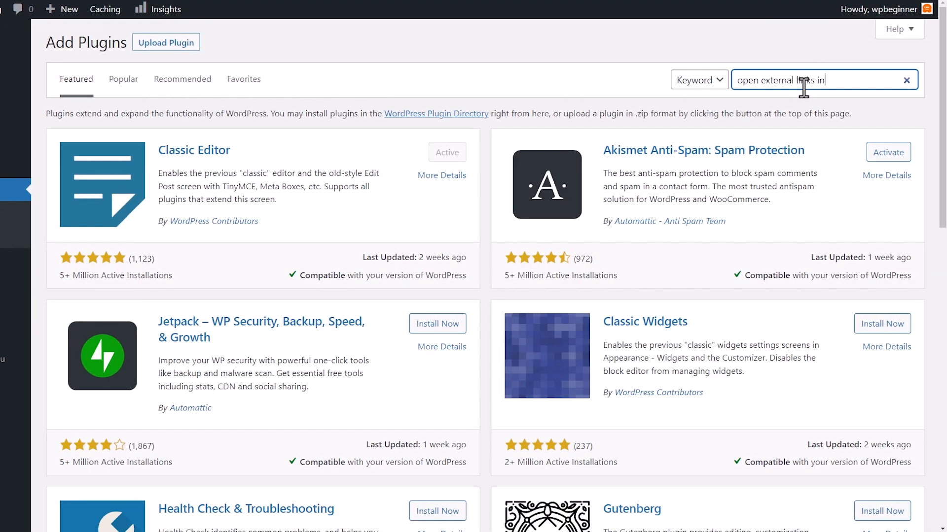
{"action": "key", "text": "Return"}
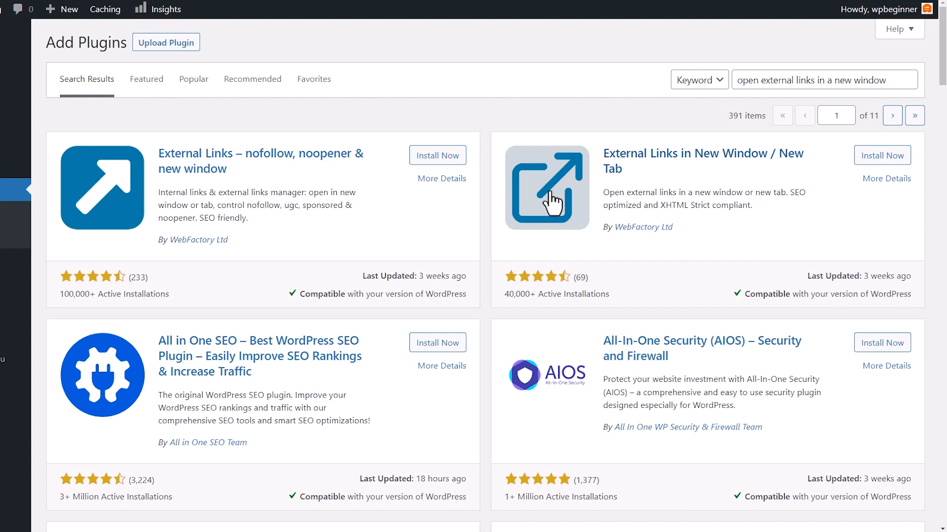
{"action": "mouse_move", "coordinate": [880, 155]}
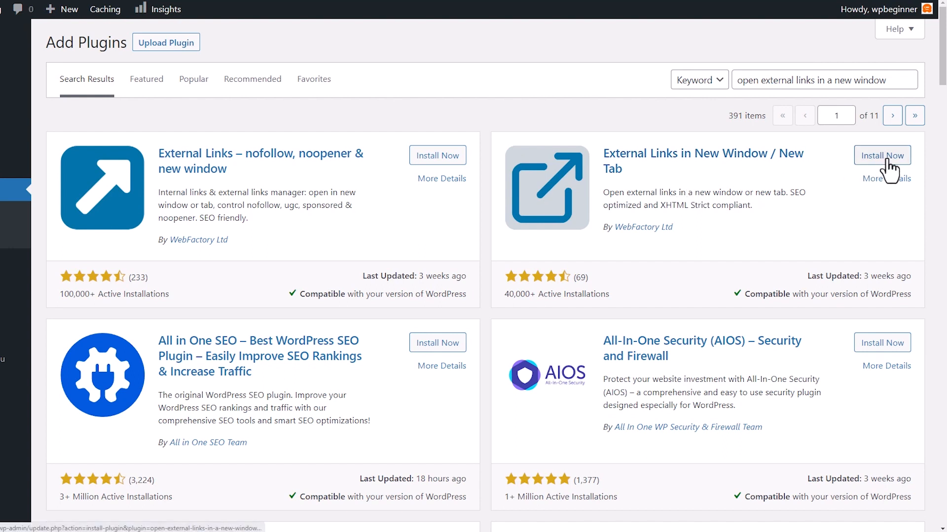
{"action": "left_click", "coordinate": [881, 155]}
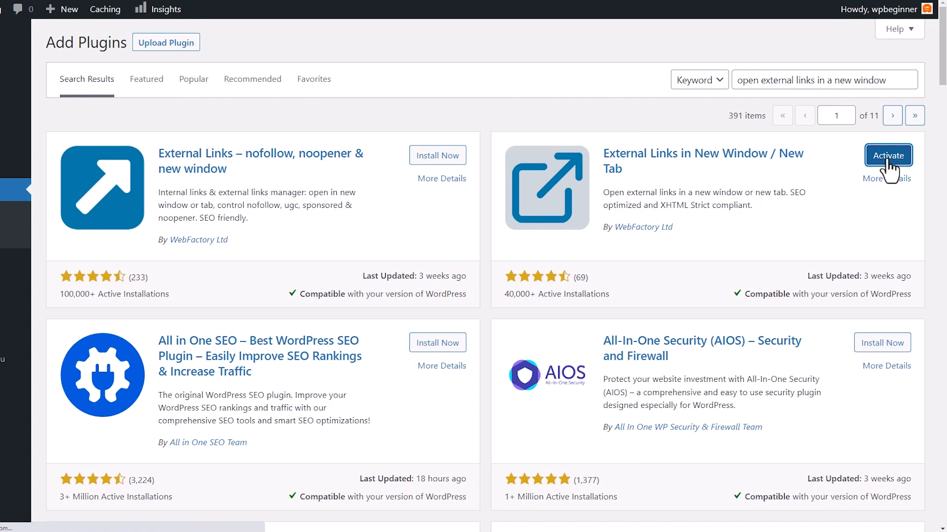
{"action": "left_click", "coordinate": [888, 155]}
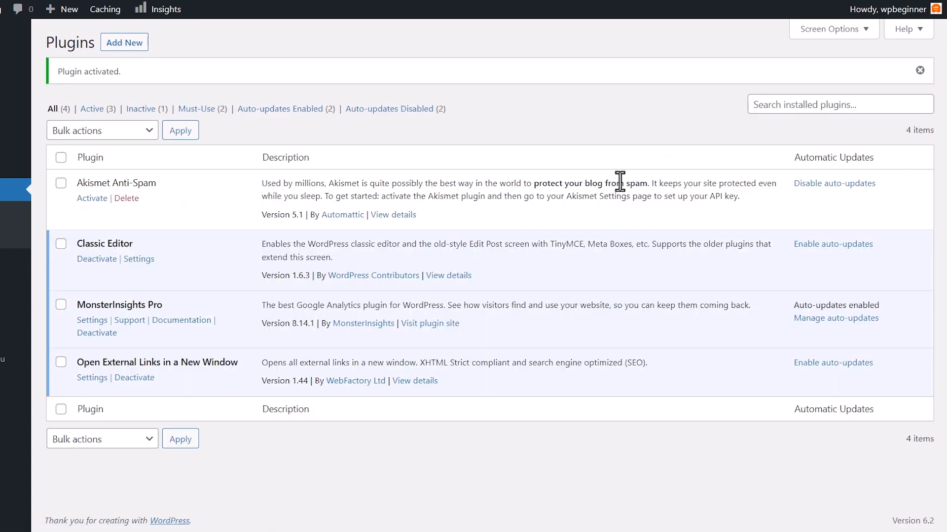
{"action": "mouse_move", "coordinate": [405, 241]}
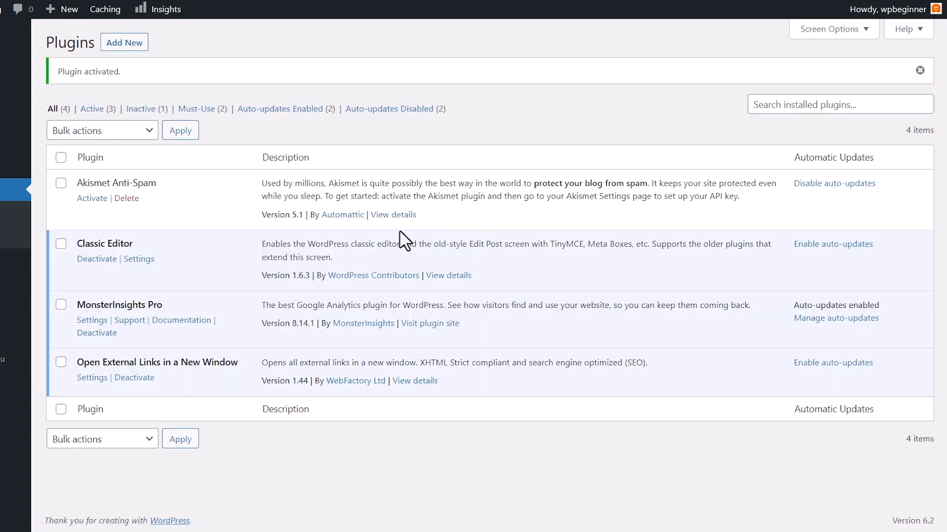
{"action": "mouse_move", "coordinate": [335, 259]}
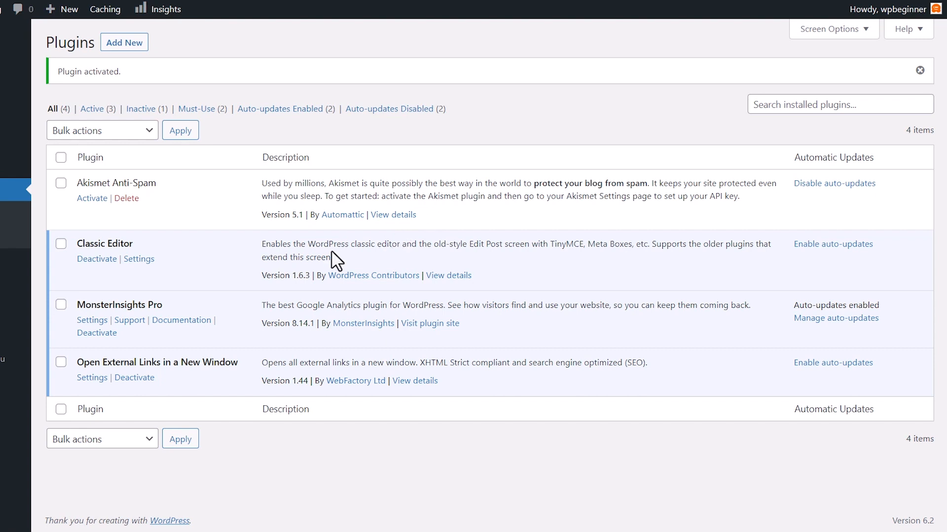
{"action": "mouse_move", "coordinate": [253, 288]}
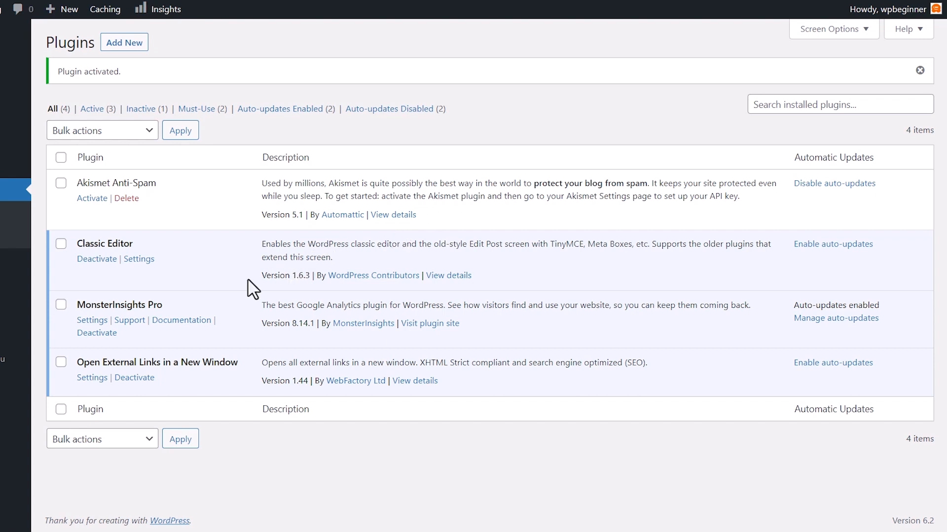